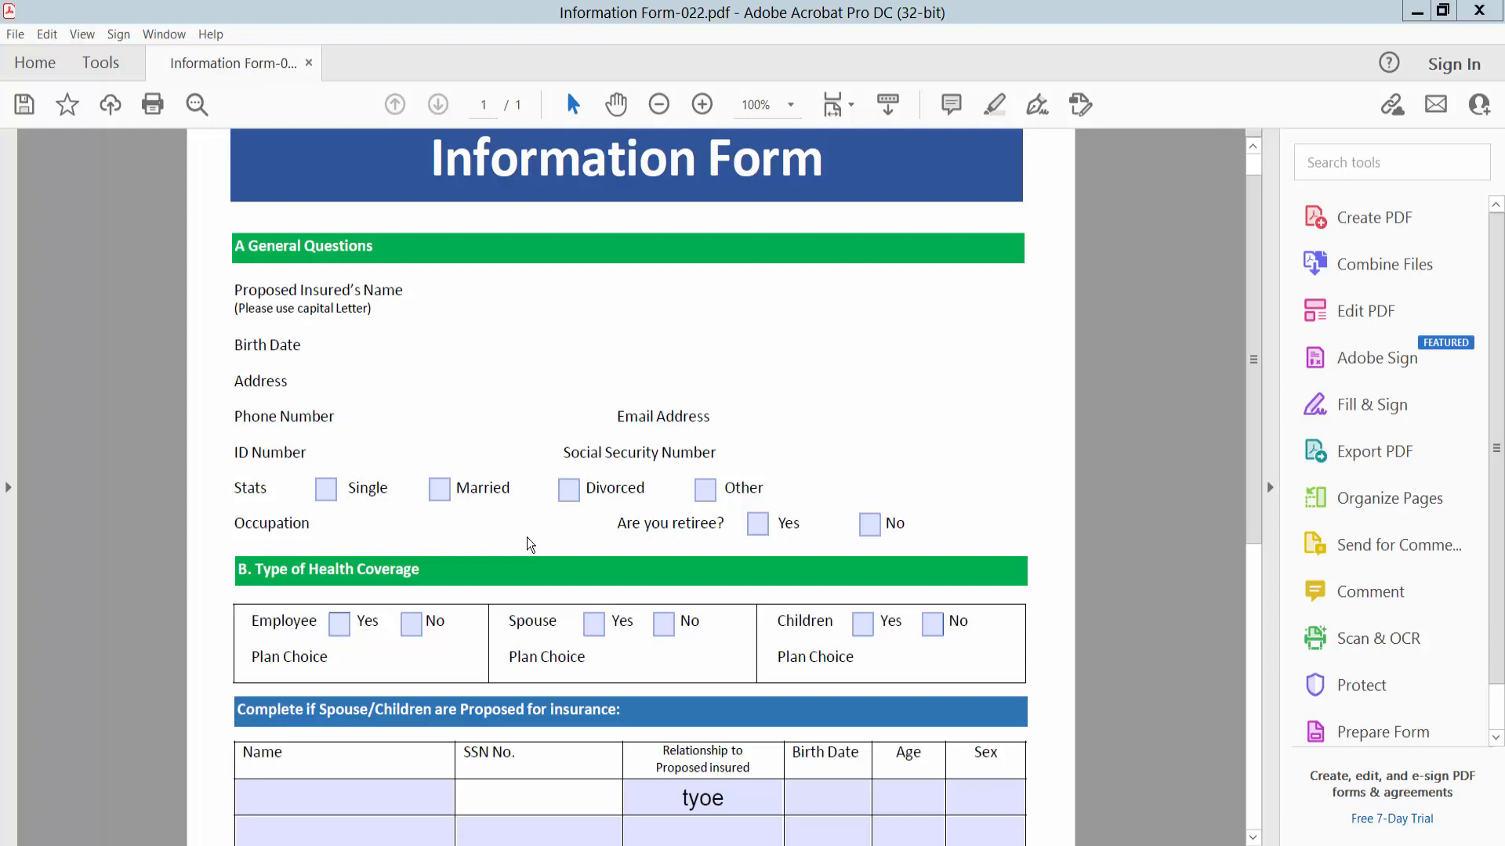
{"action": "mouse_move", "coordinate": [804, 31]}
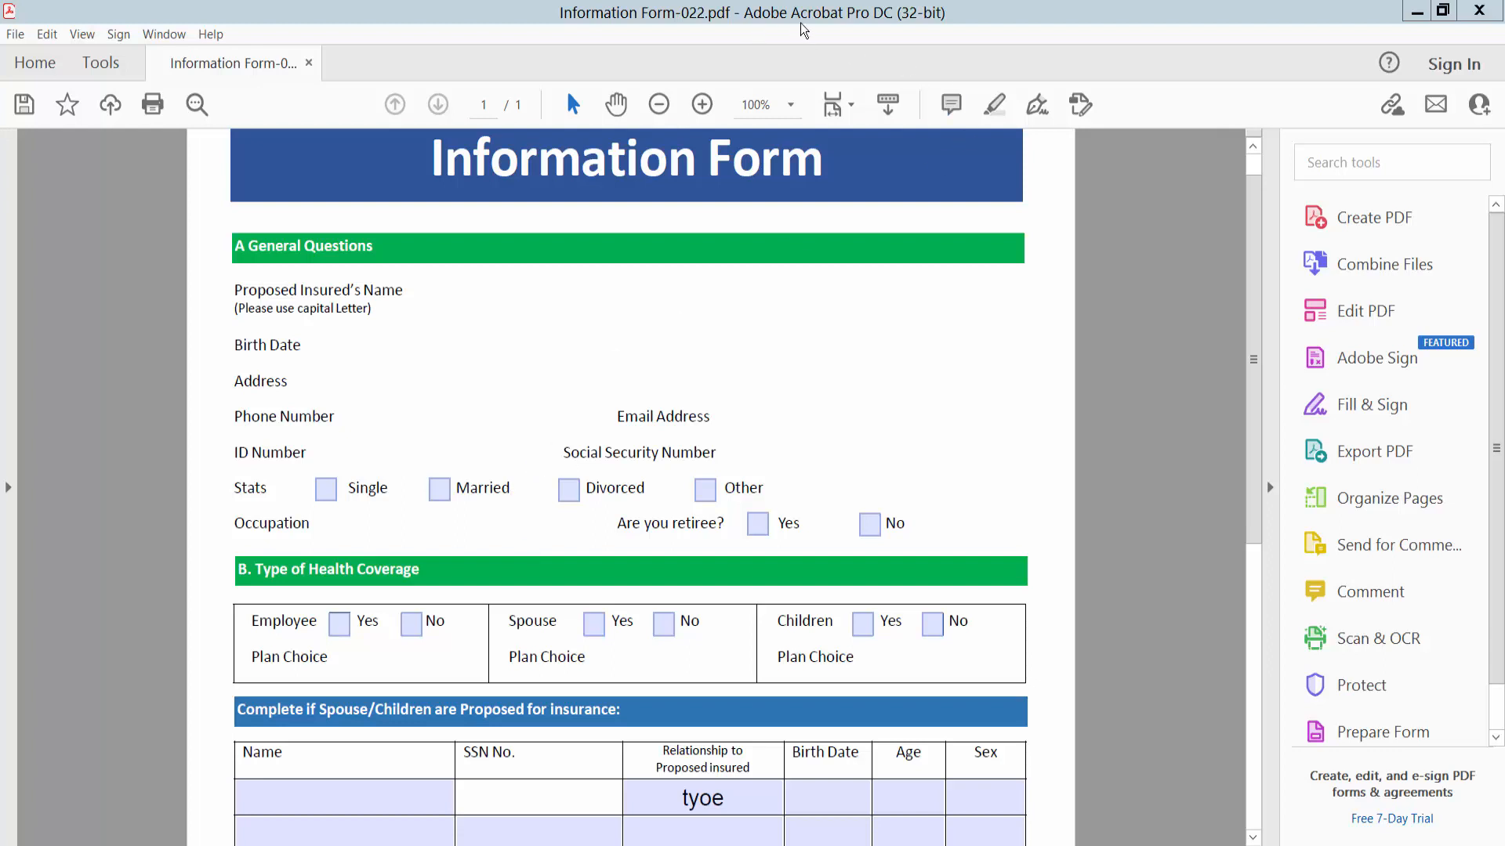
Show the full Tools catalogue in place of the Information Form page
{"action": "scroll", "scroll_direction": "up", "scroll_amount": 3}
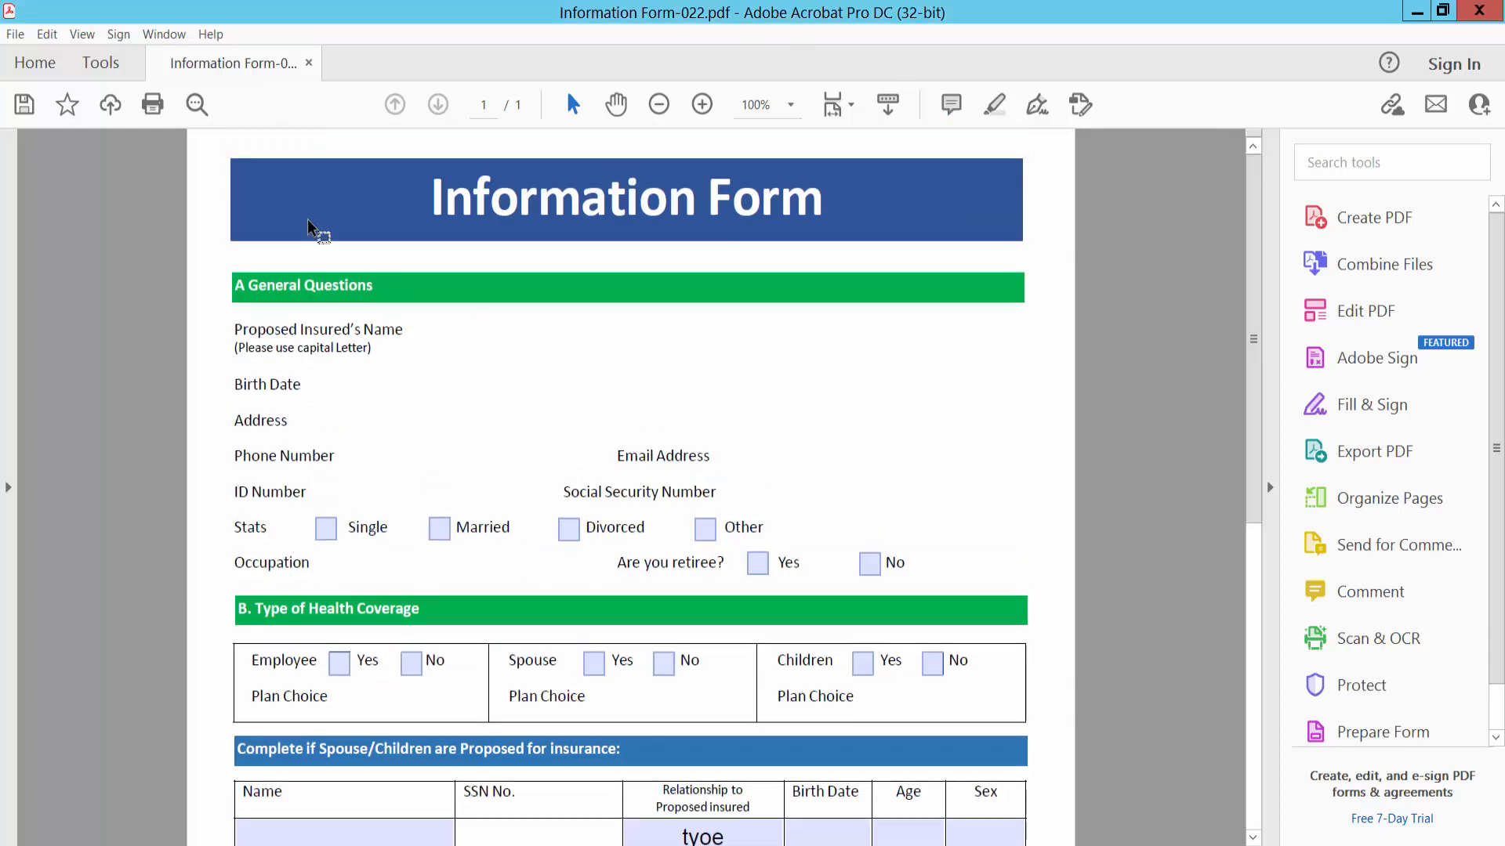
{"action": "left_click", "coordinate": [100, 63]}
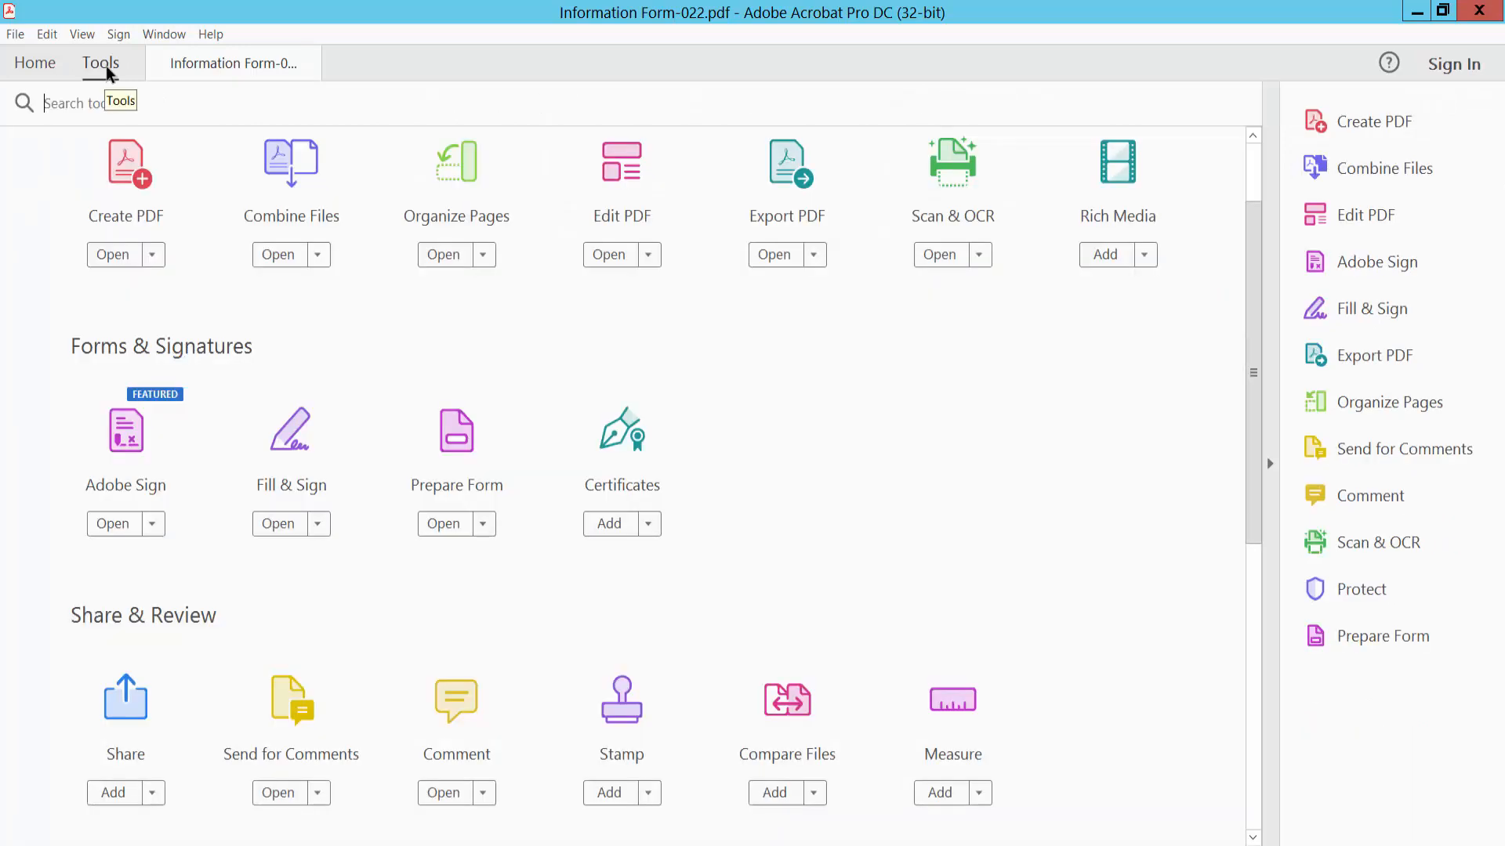
{"action": "mouse_move", "coordinate": [456, 433]}
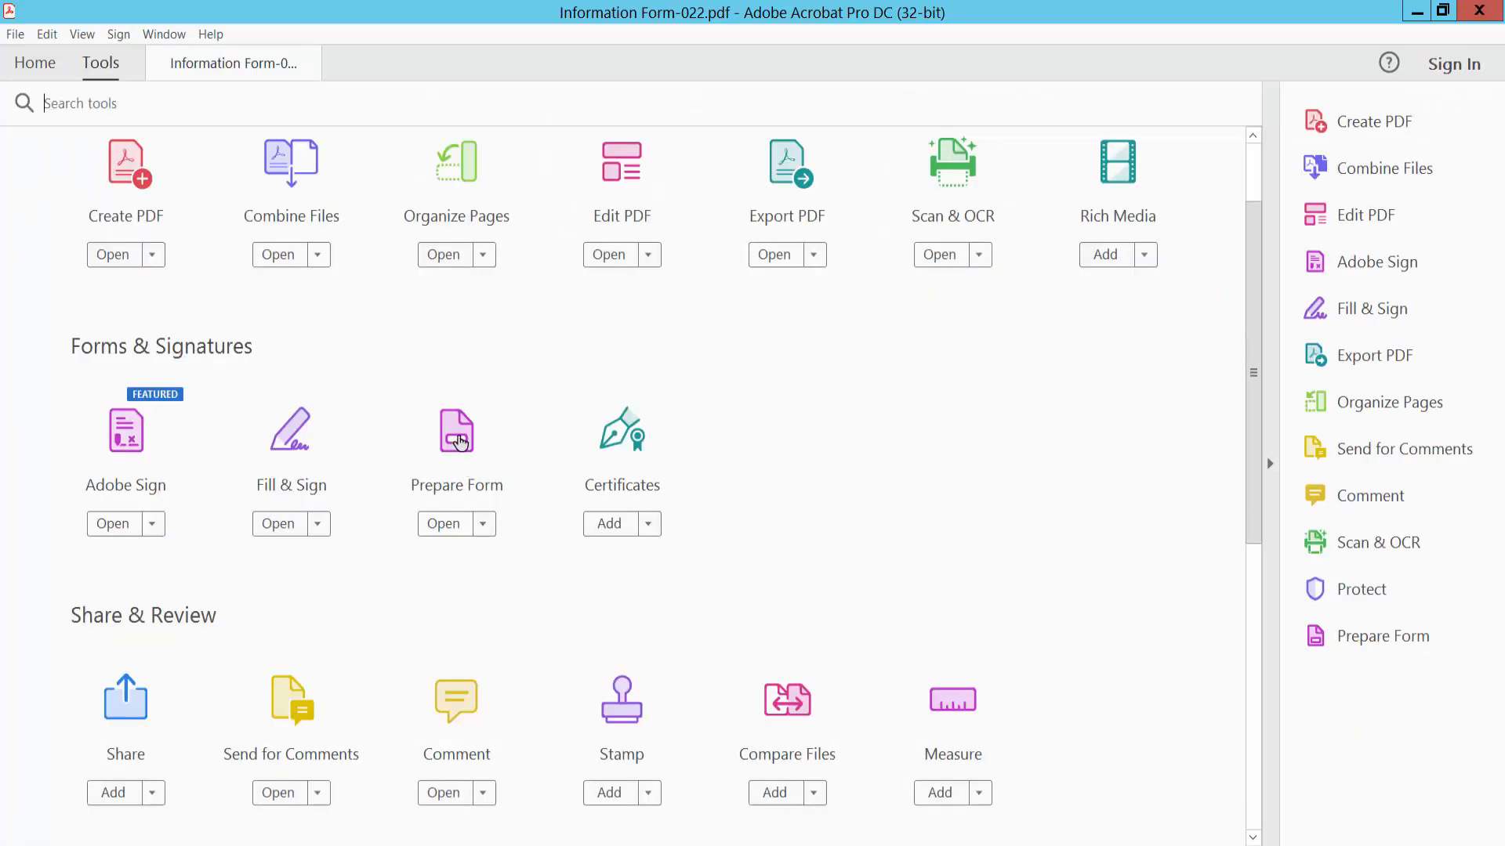
In Prepare Form, add a text field beside Proposed Insured's Name and bring up its properties
{"action": "left_click", "coordinate": [456, 442]}
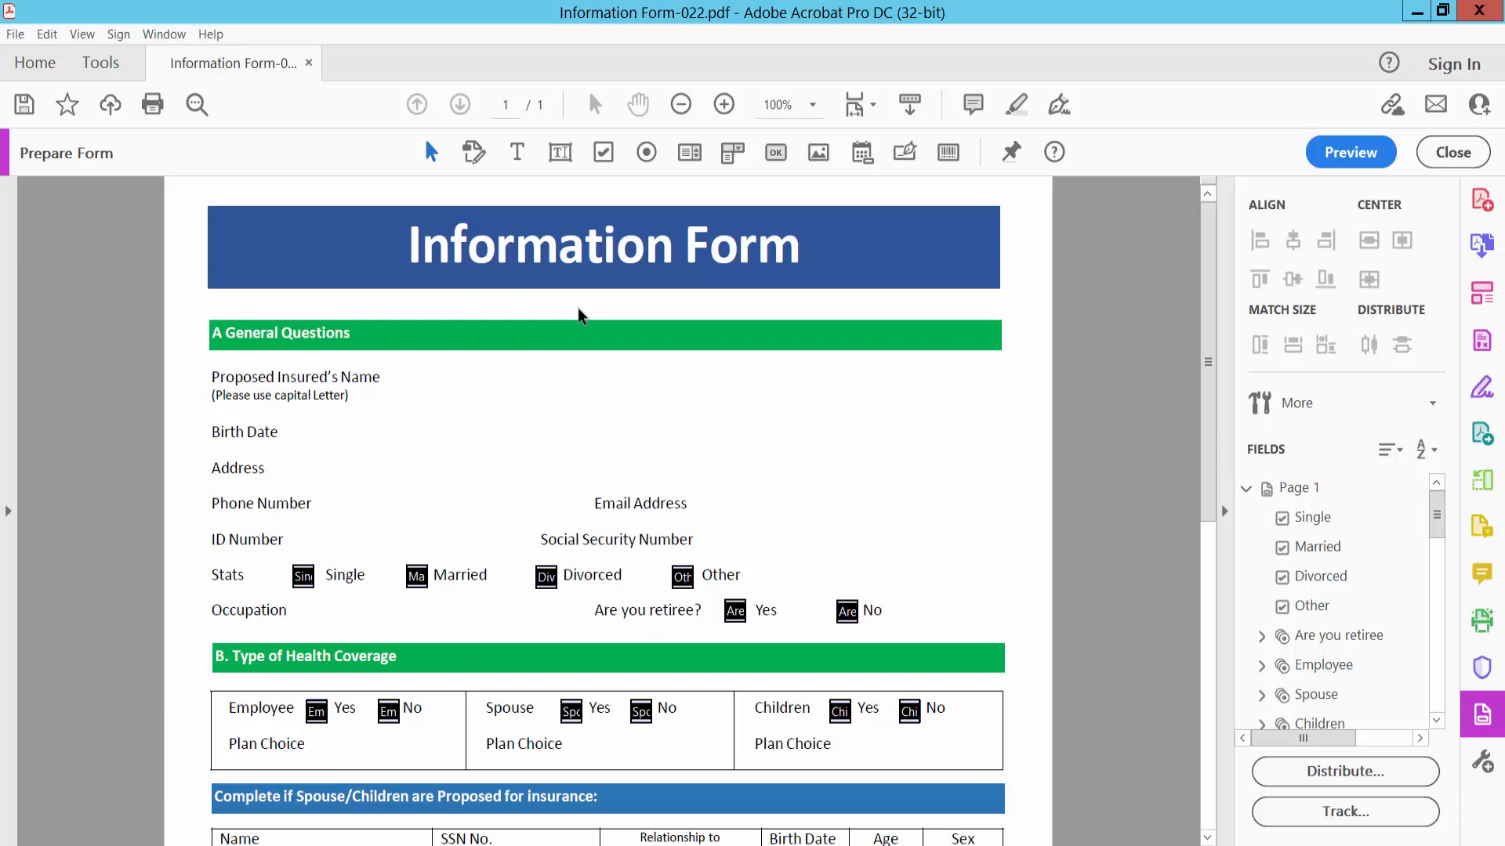
{"action": "mouse_move", "coordinate": [559, 152]}
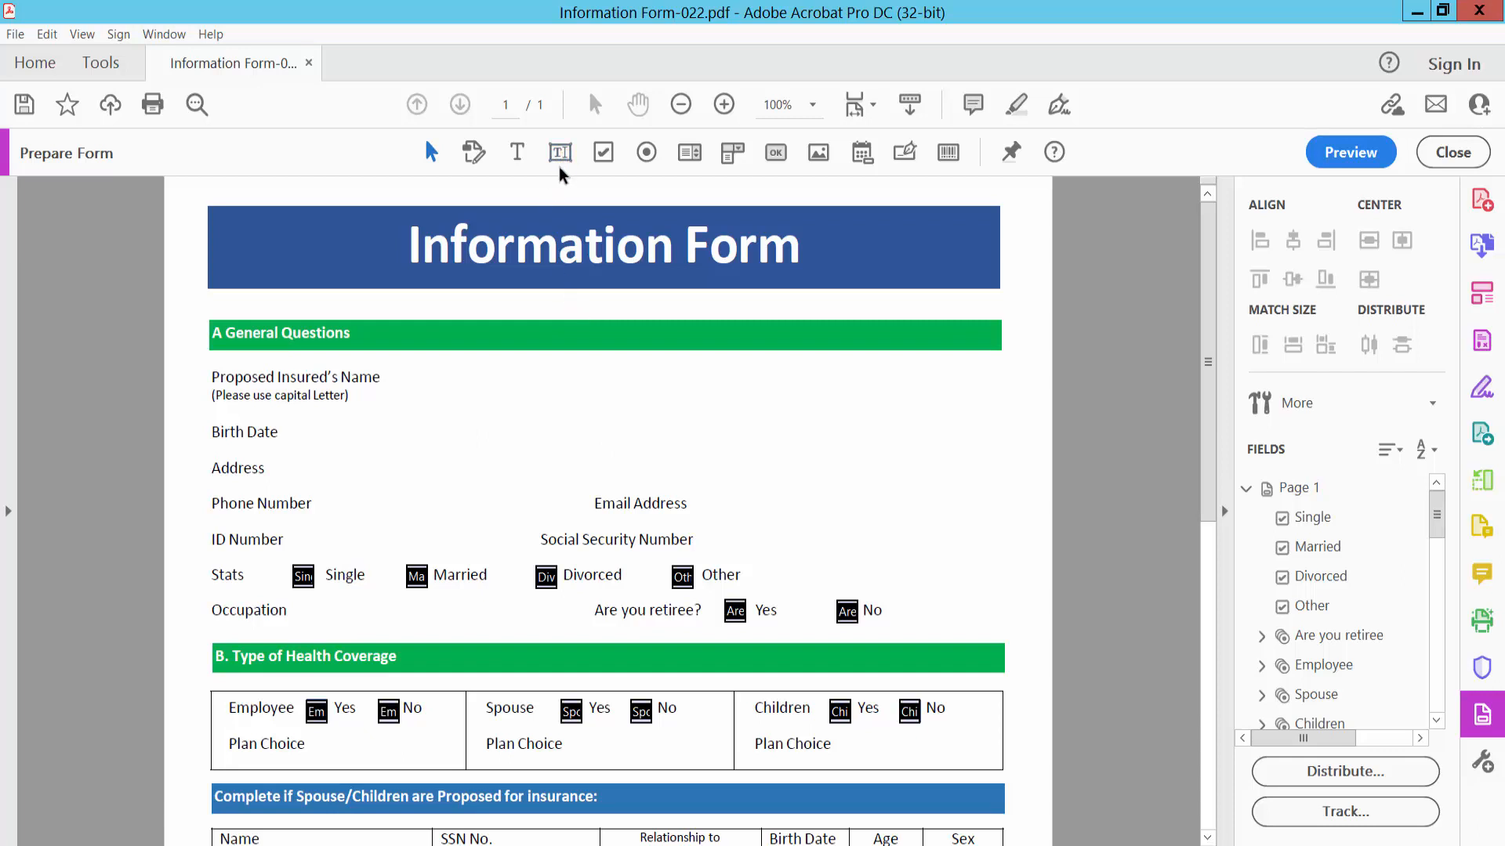
{"action": "left_click", "coordinate": [560, 152]}
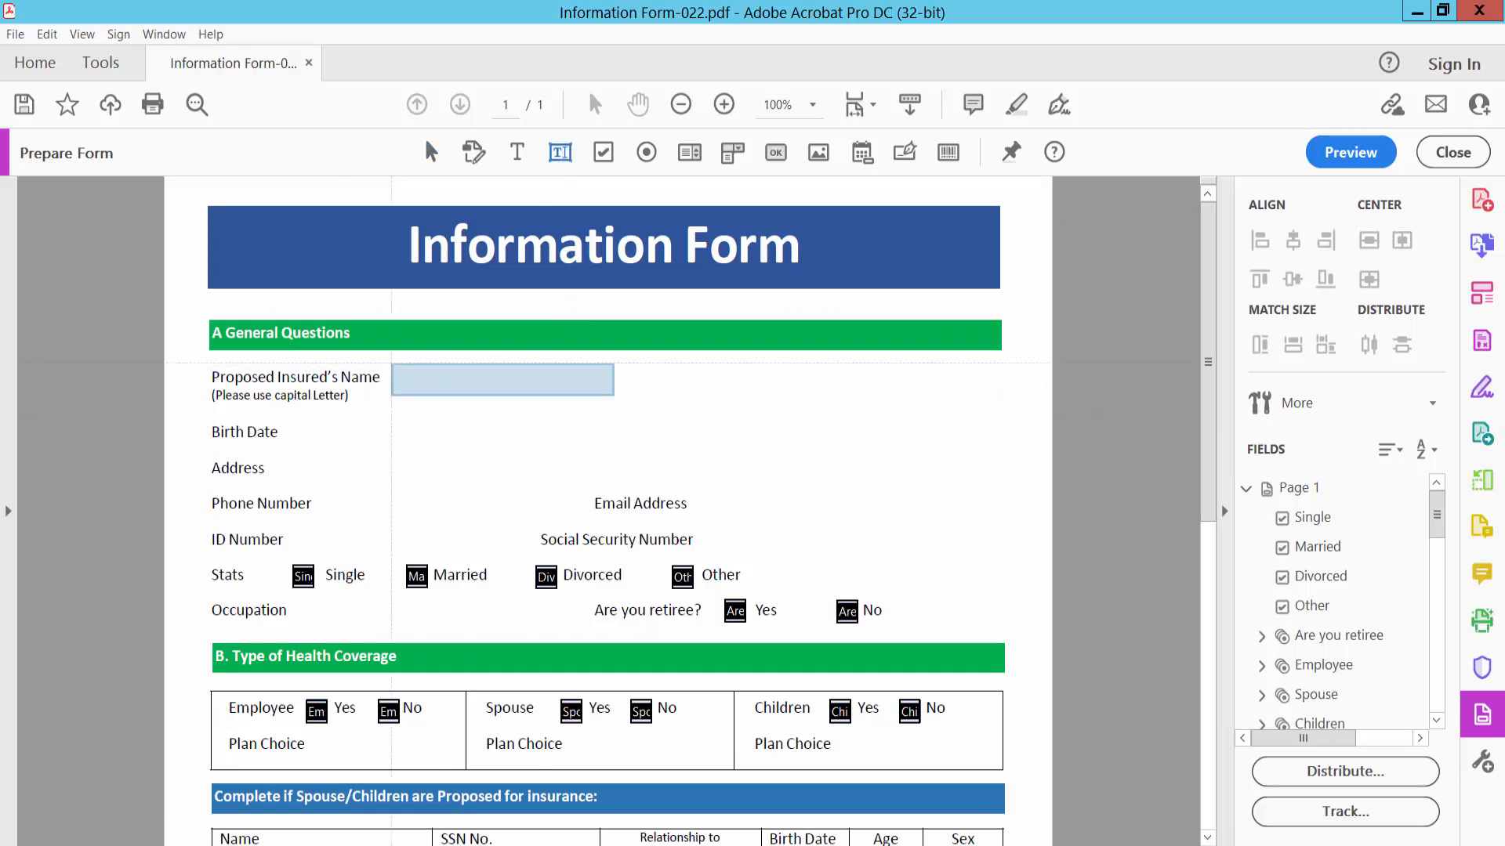
{"action": "left_click", "coordinate": [501, 379]}
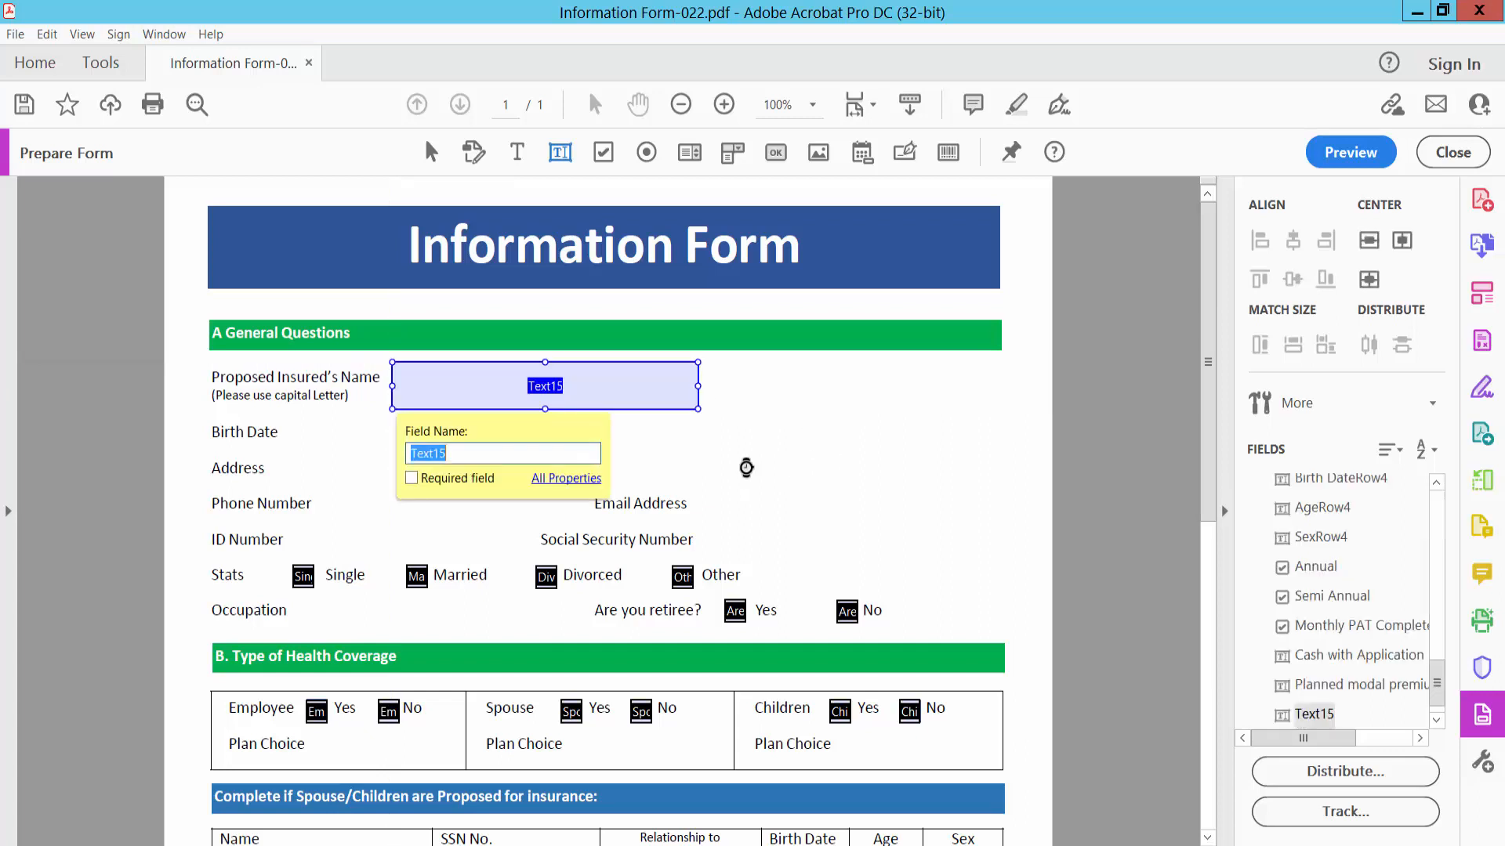
{"action": "left_click", "coordinate": [566, 478]}
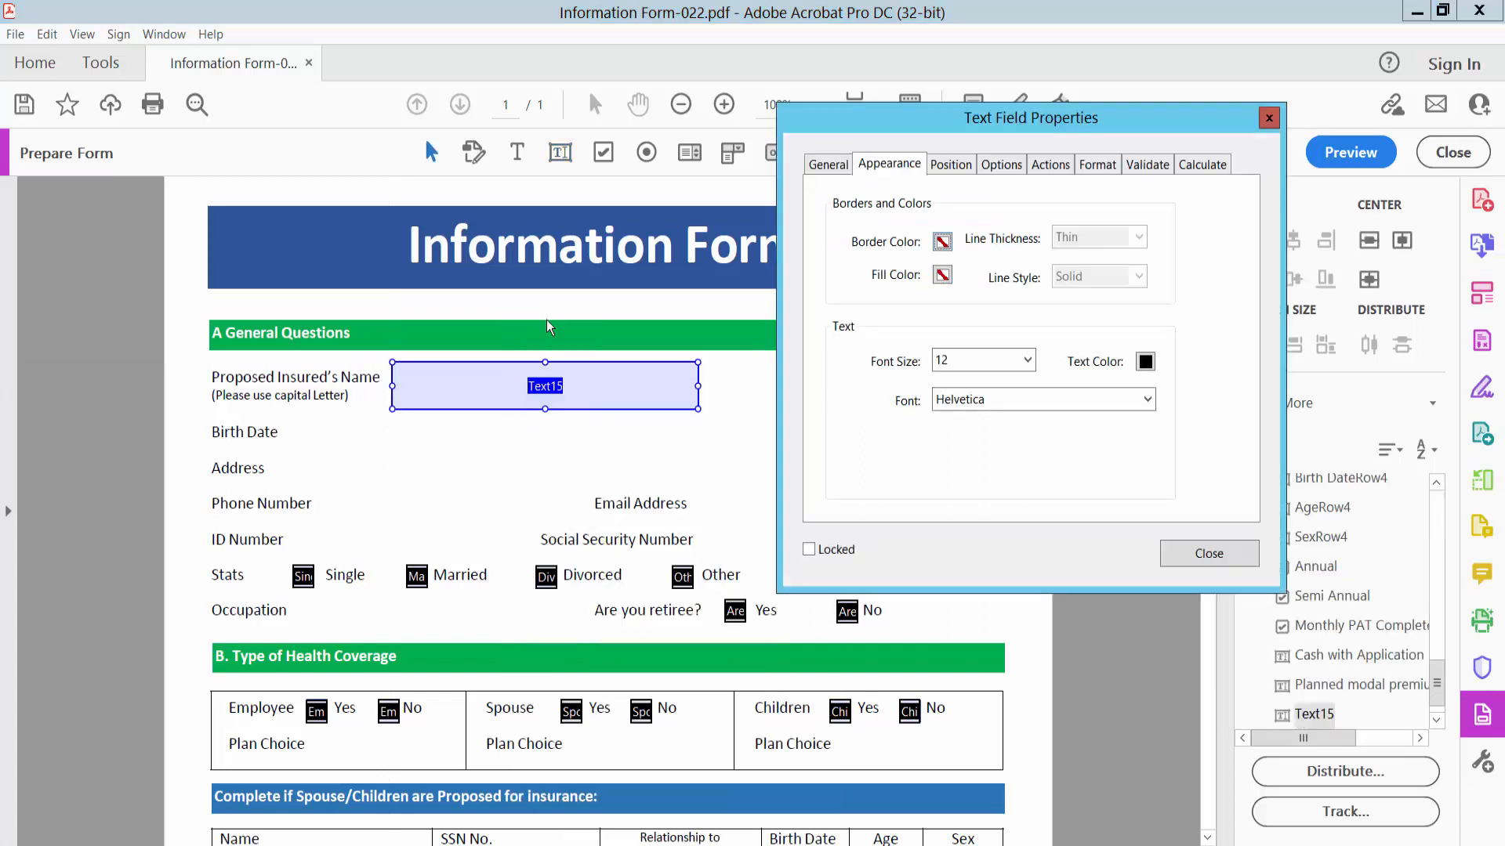
In the field's Appearance settings, set the font size to Auto
{"action": "left_click", "coordinate": [887, 165]}
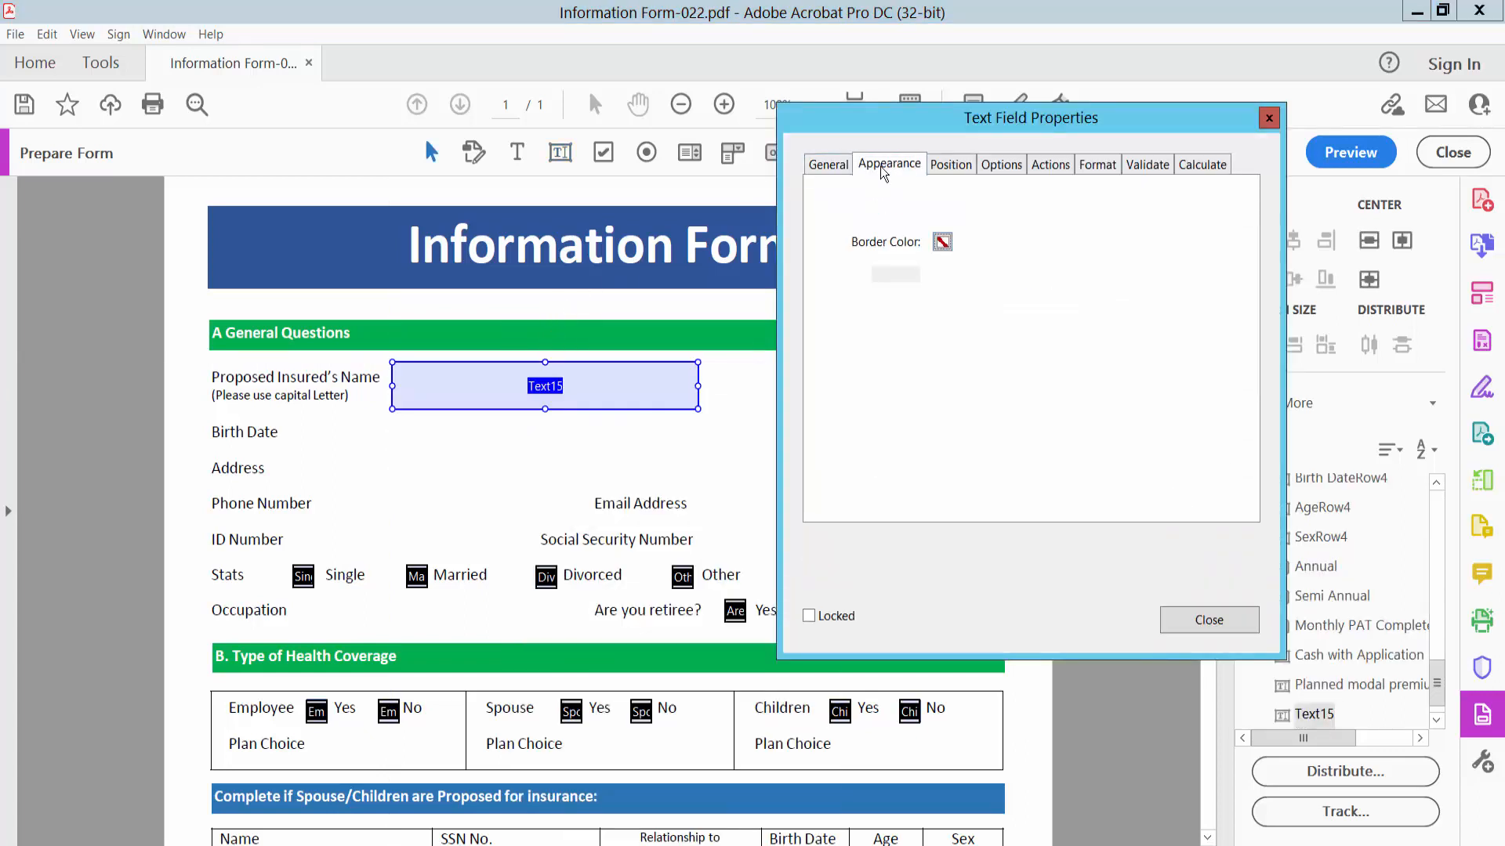
{"action": "left_click", "coordinate": [887, 165]}
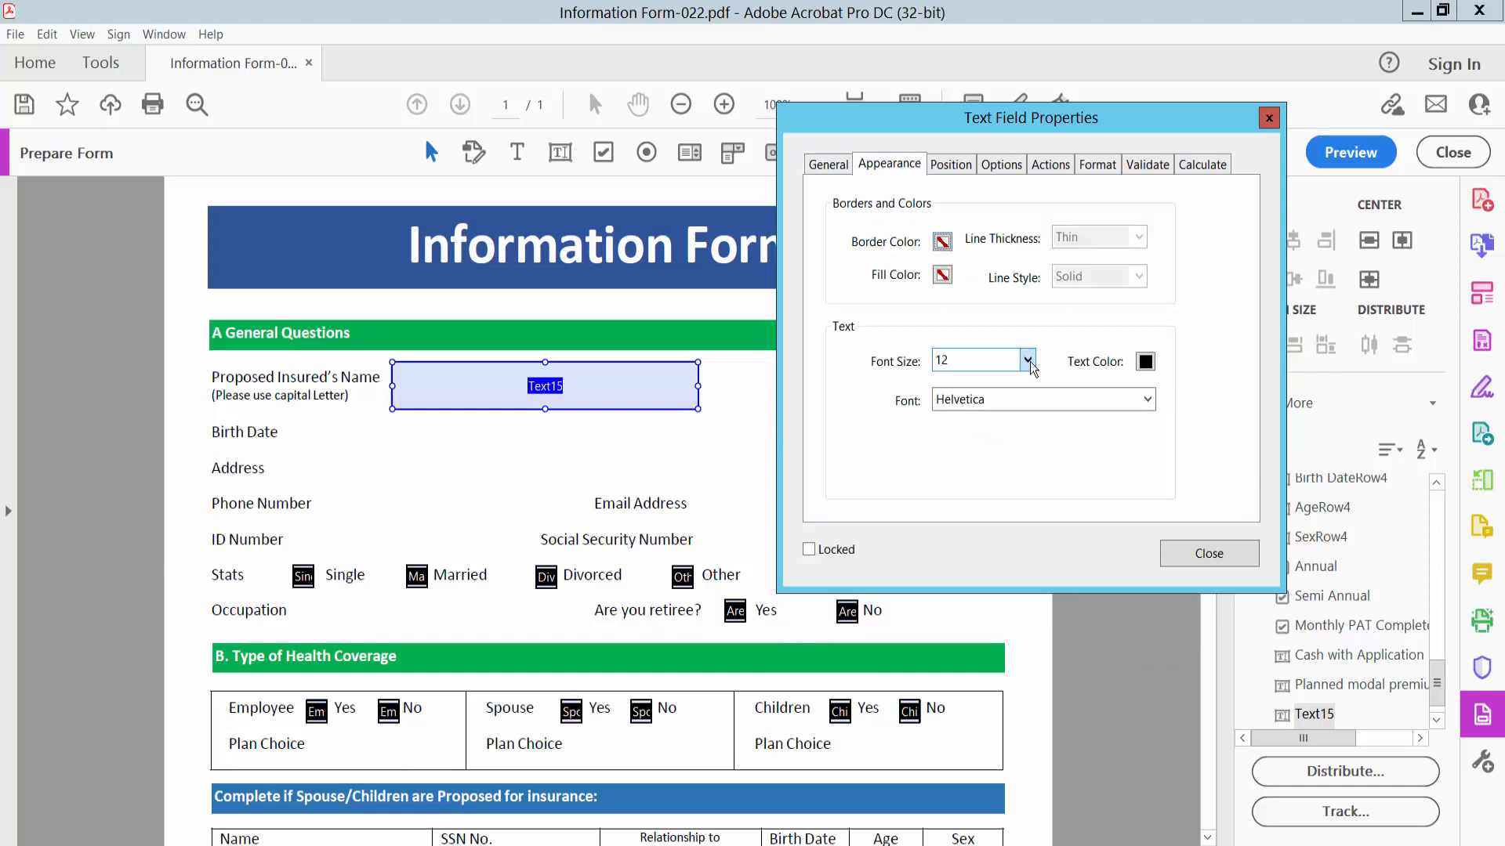
{"action": "left_click", "coordinate": [1025, 361]}
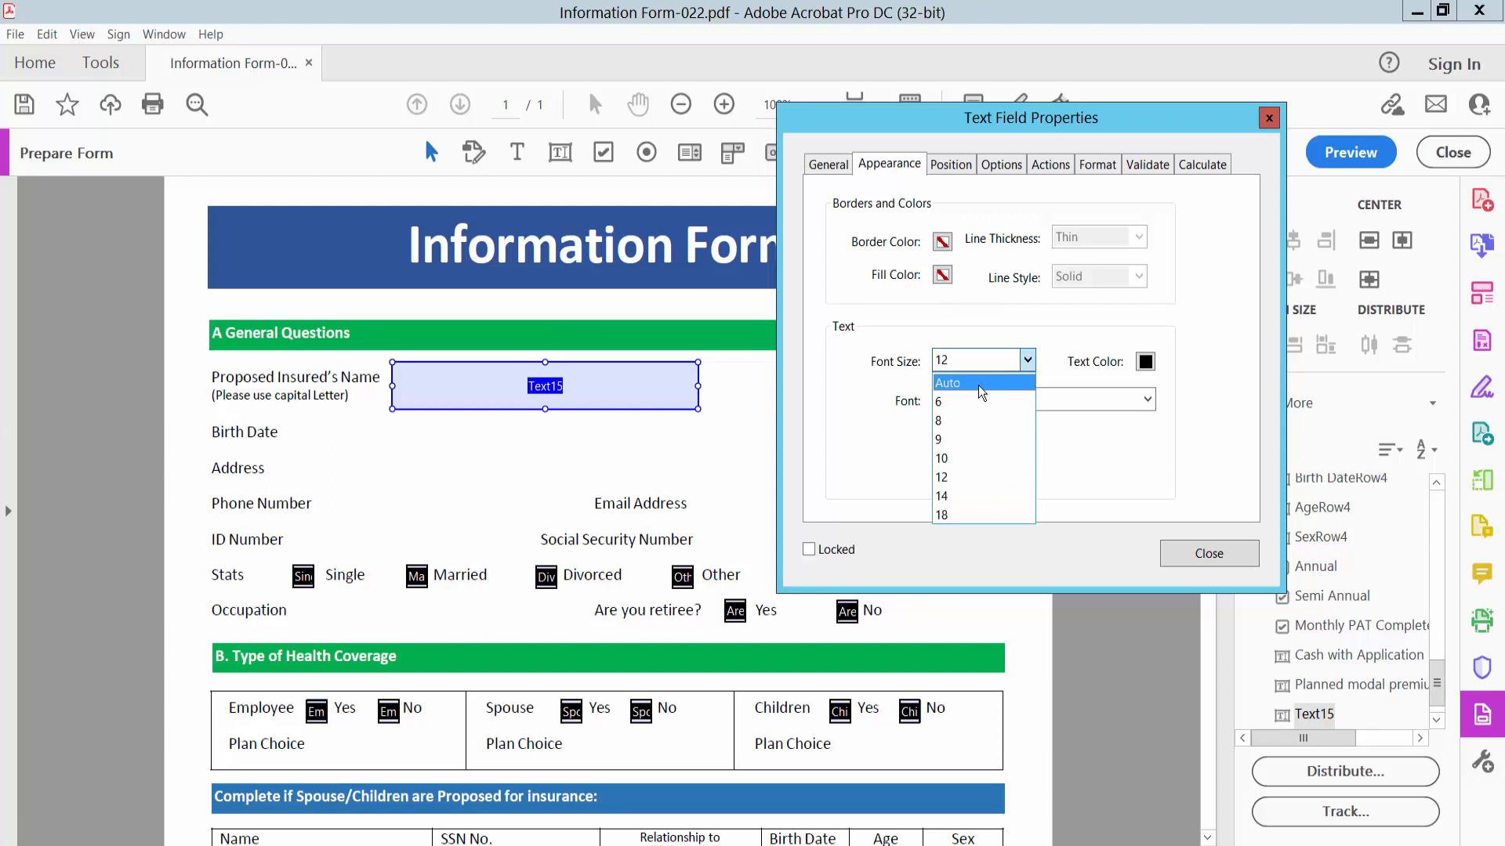
{"action": "left_click", "coordinate": [947, 383]}
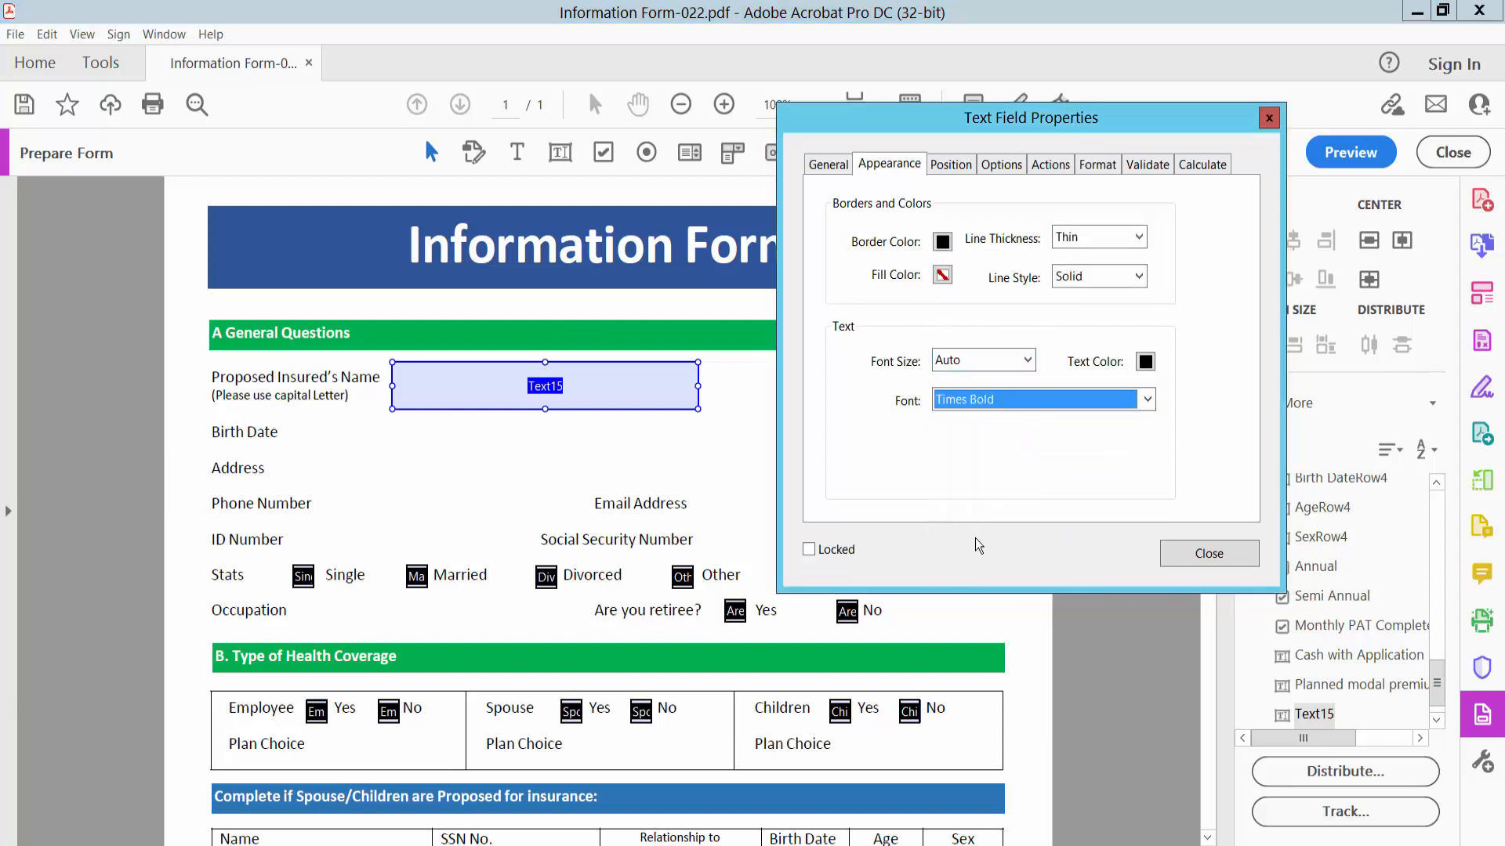
Preview the form and fill the Proposed Insured's Name field with "type text"
{"action": "left_click", "coordinate": [1208, 553]}
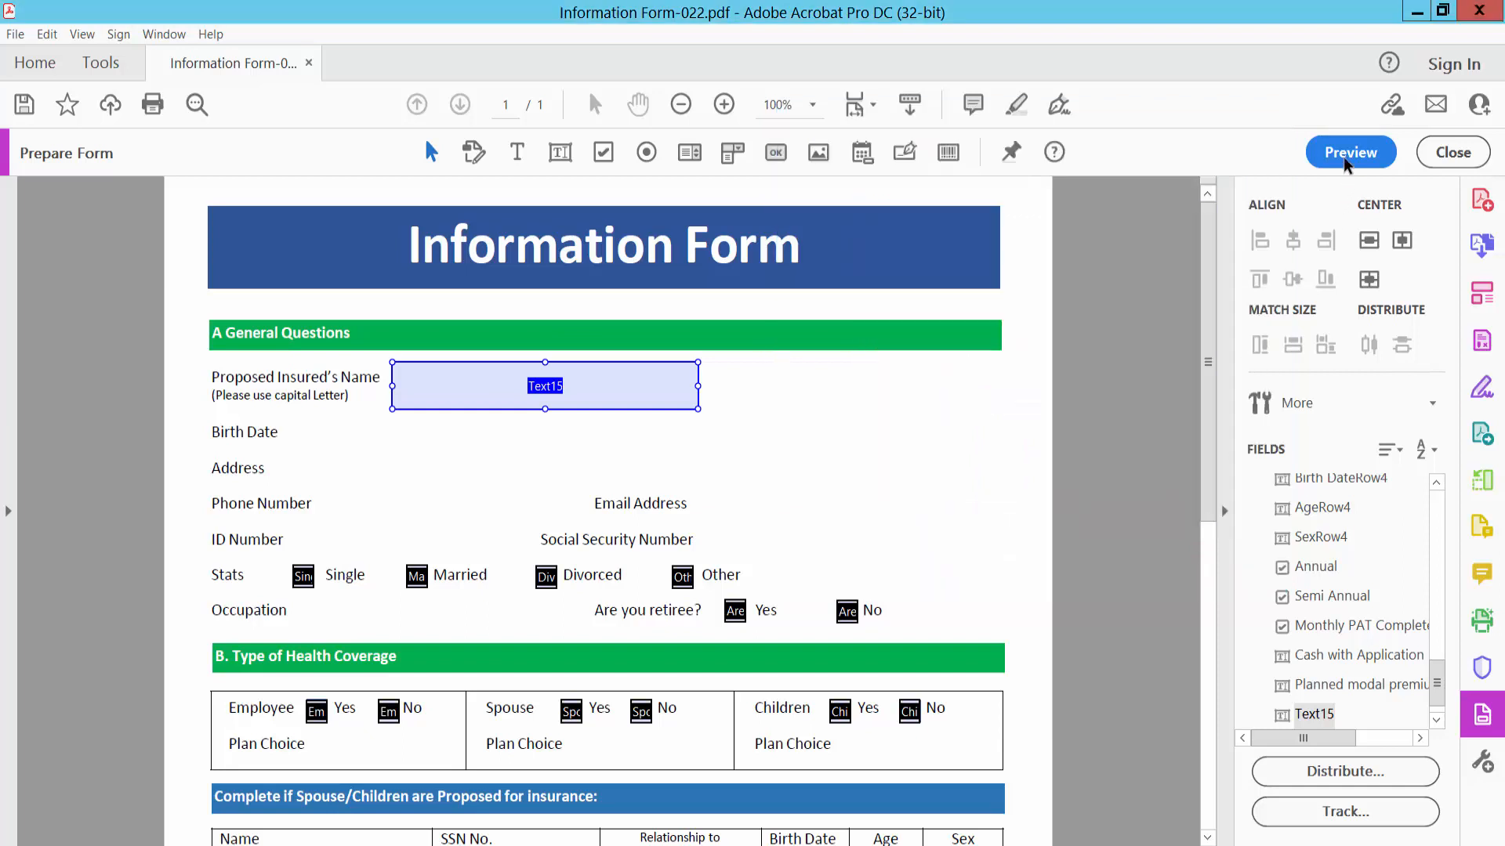
{"action": "left_click", "coordinate": [1349, 152]}
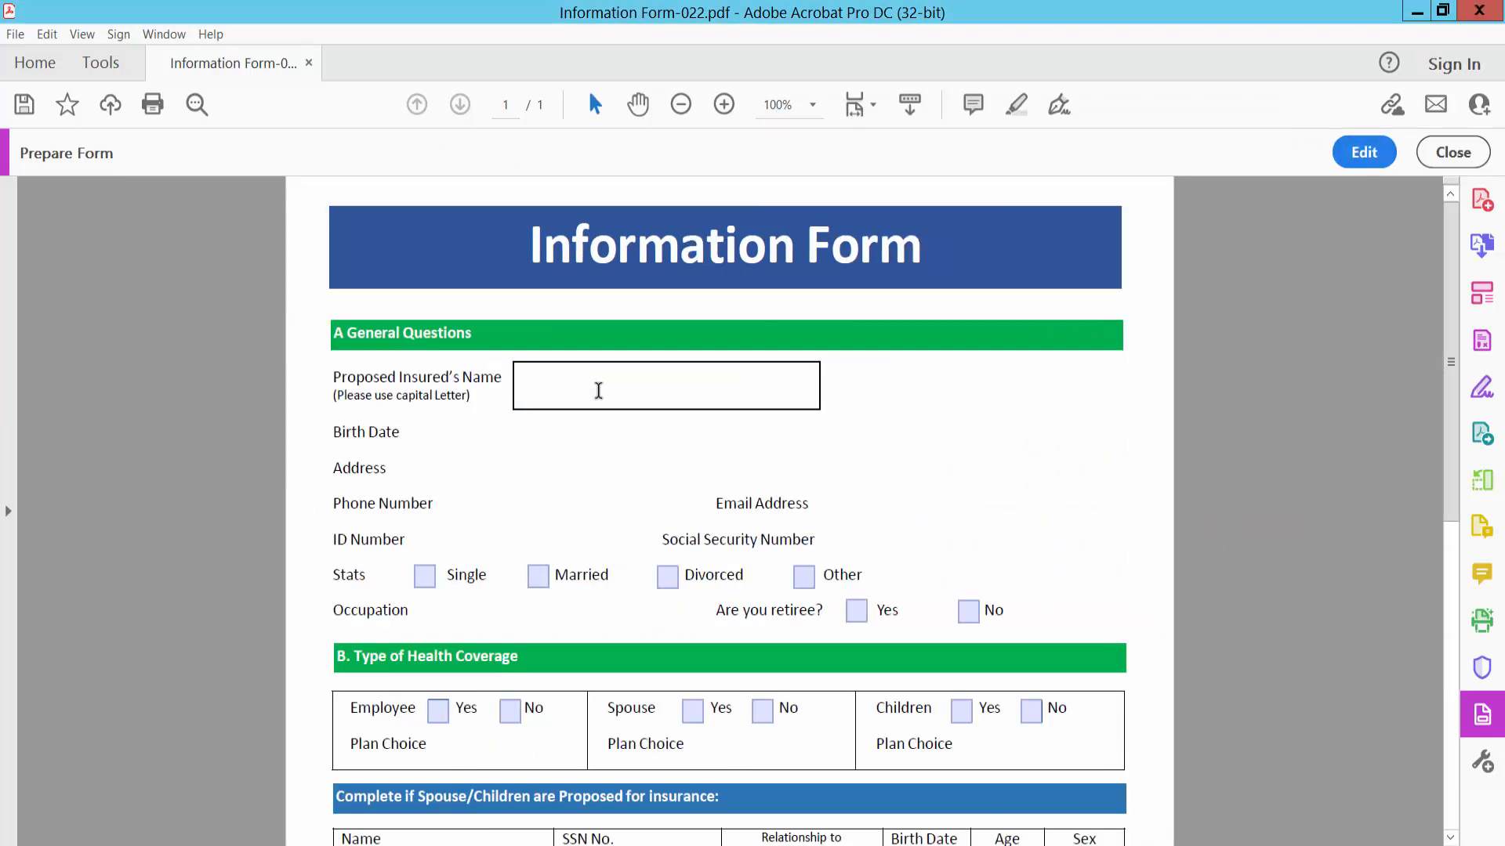
{"action": "type", "text": "type tex"}
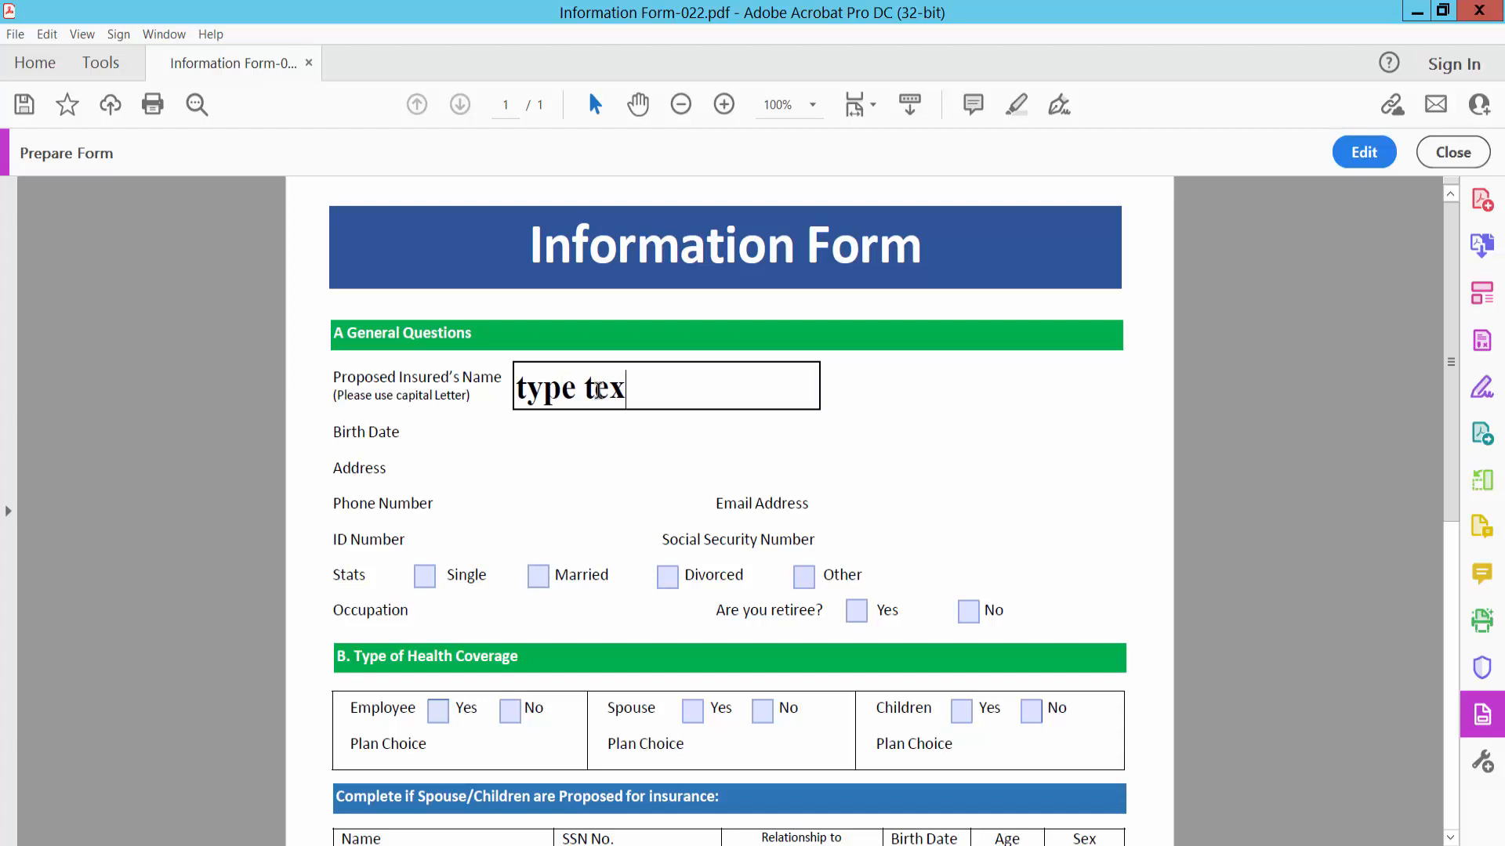
{"action": "type", "text": "t"}
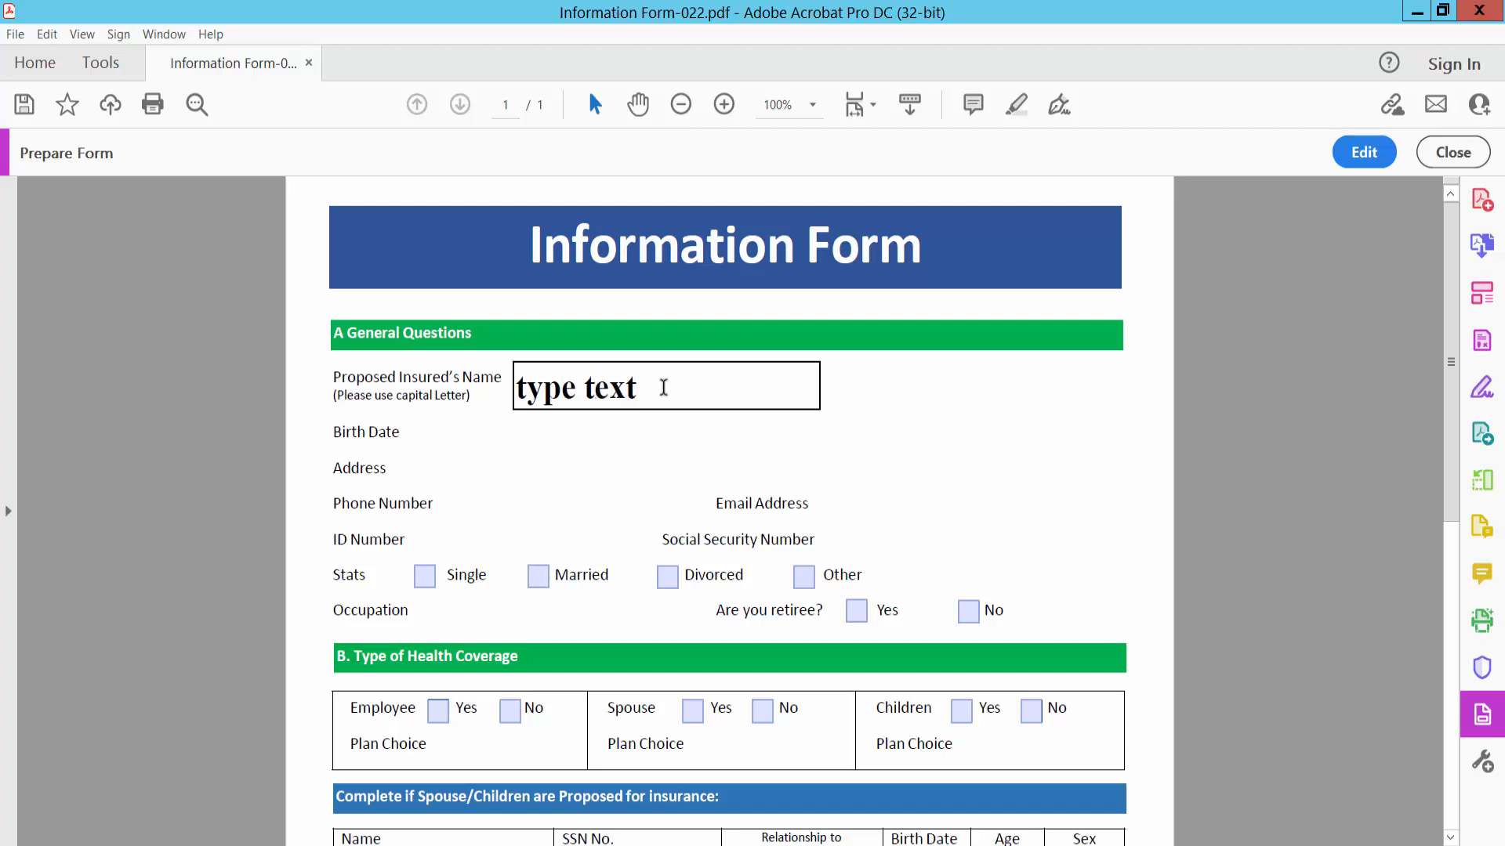
{"action": "mouse_move", "coordinate": [812, 312]}
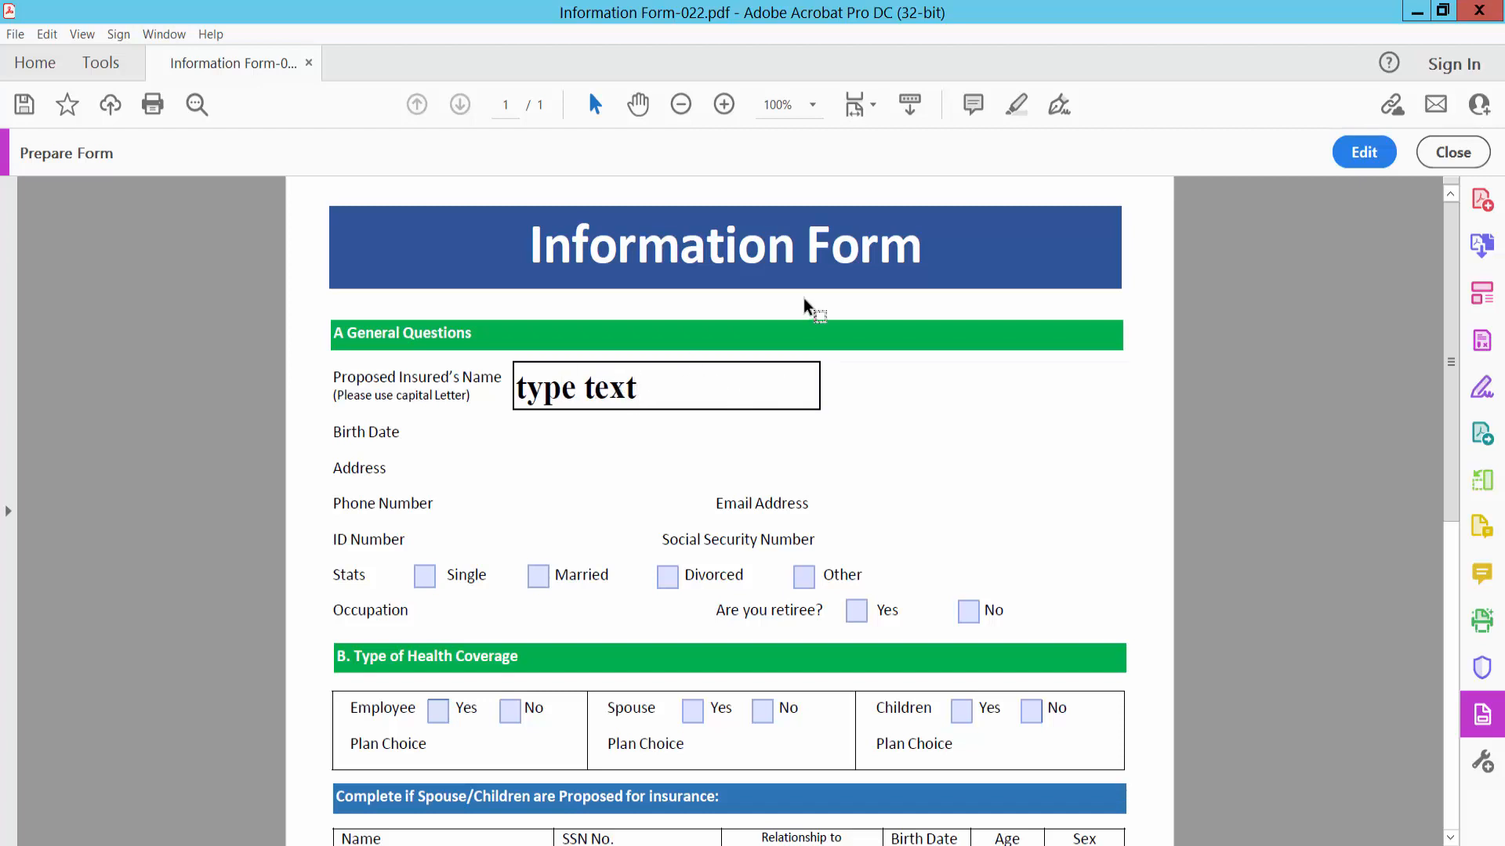
Back in editing, give the Text15 name field font size 10
{"action": "left_click", "coordinate": [1362, 152]}
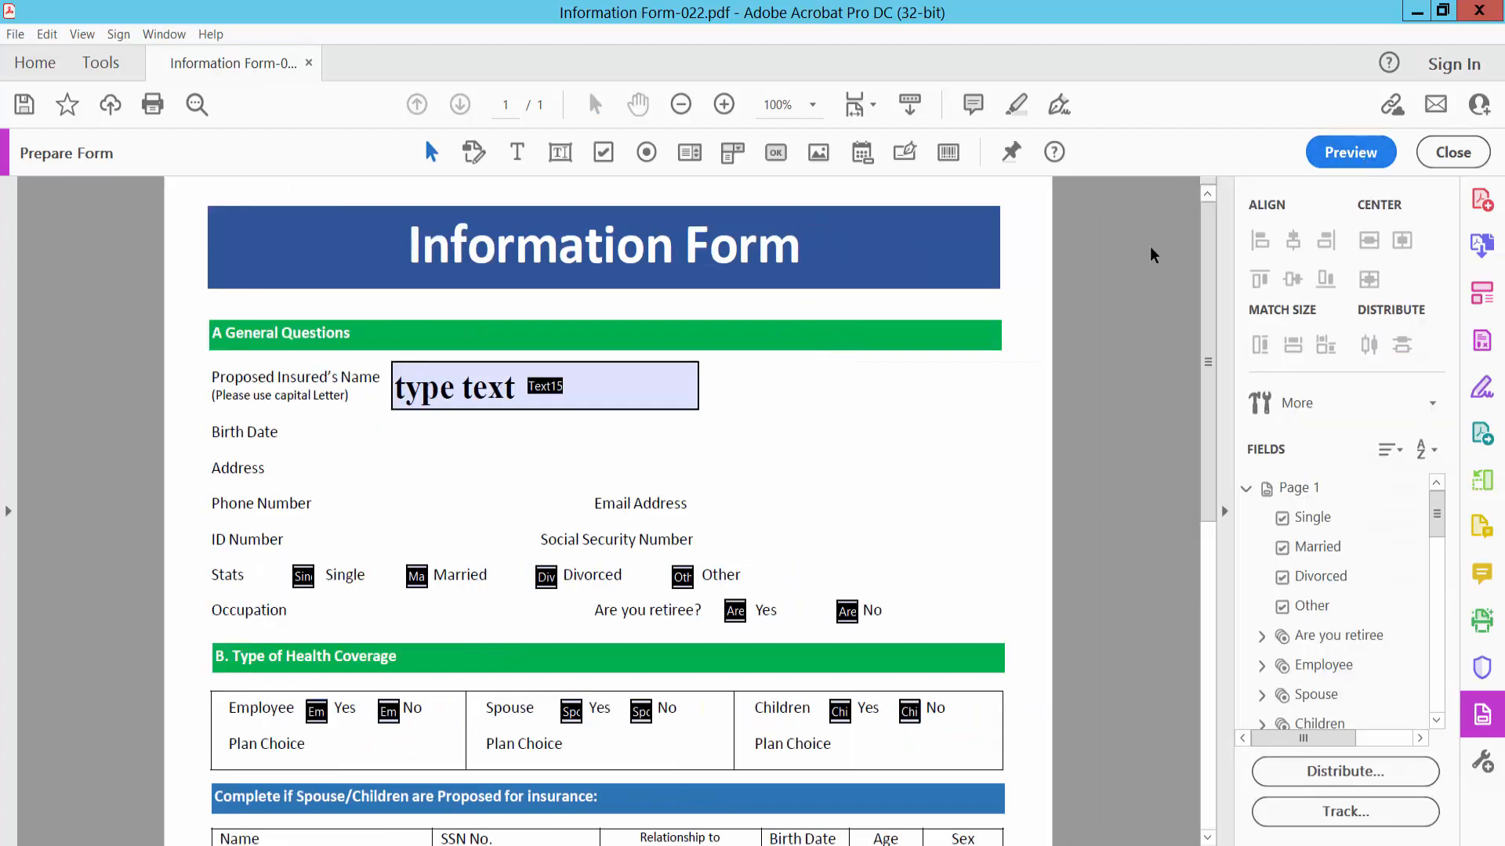
{"action": "double_click", "coordinate": [544, 385]}
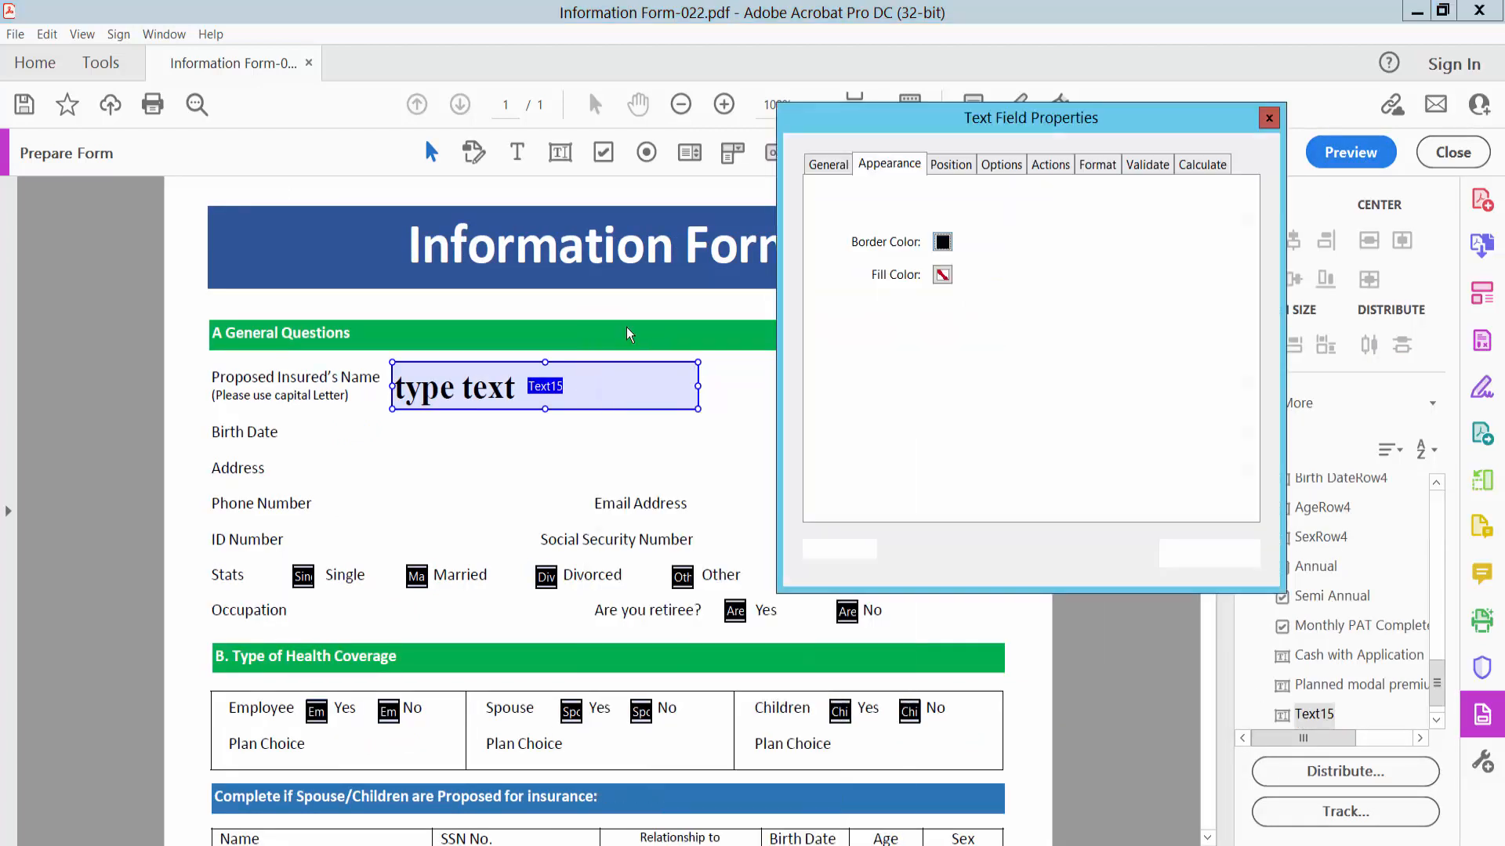
{"action": "left_click", "coordinate": [1025, 360]}
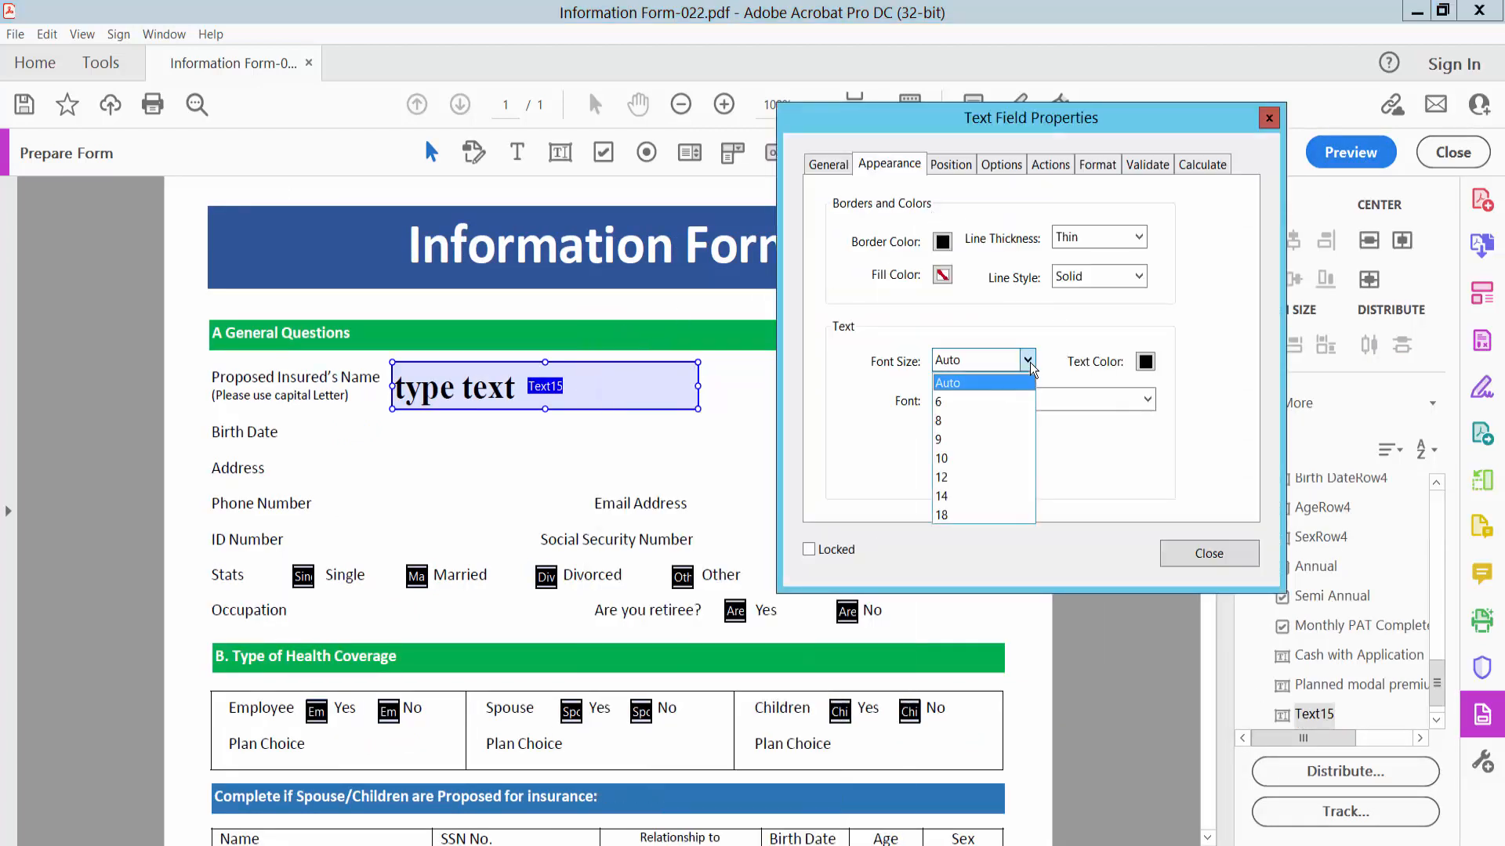
{"action": "left_click", "coordinate": [940, 458]}
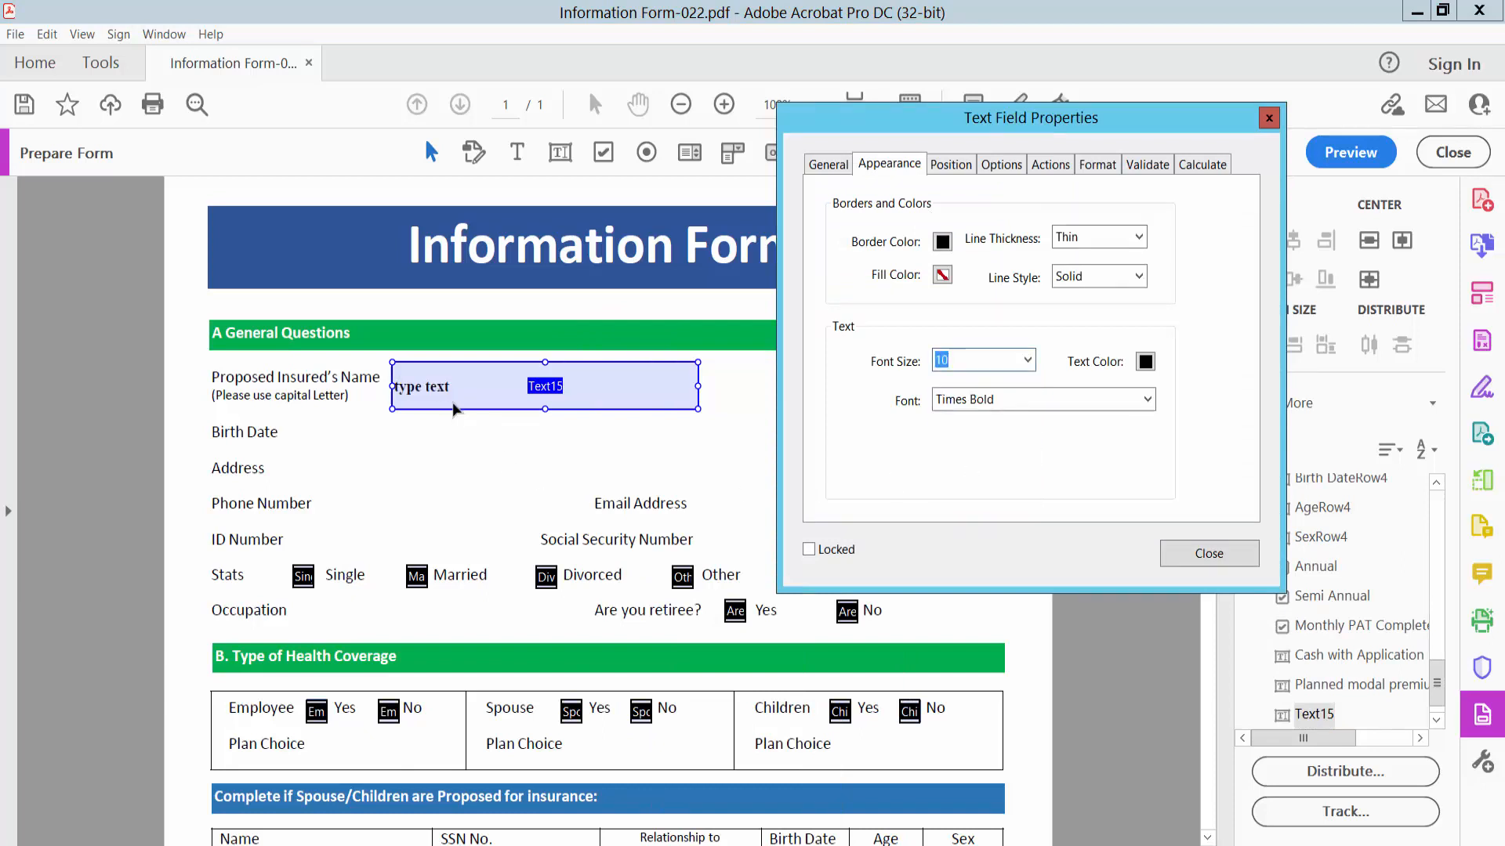
Raise the name field's font size to 14, then to 18
{"action": "left_click", "coordinate": [1025, 361]}
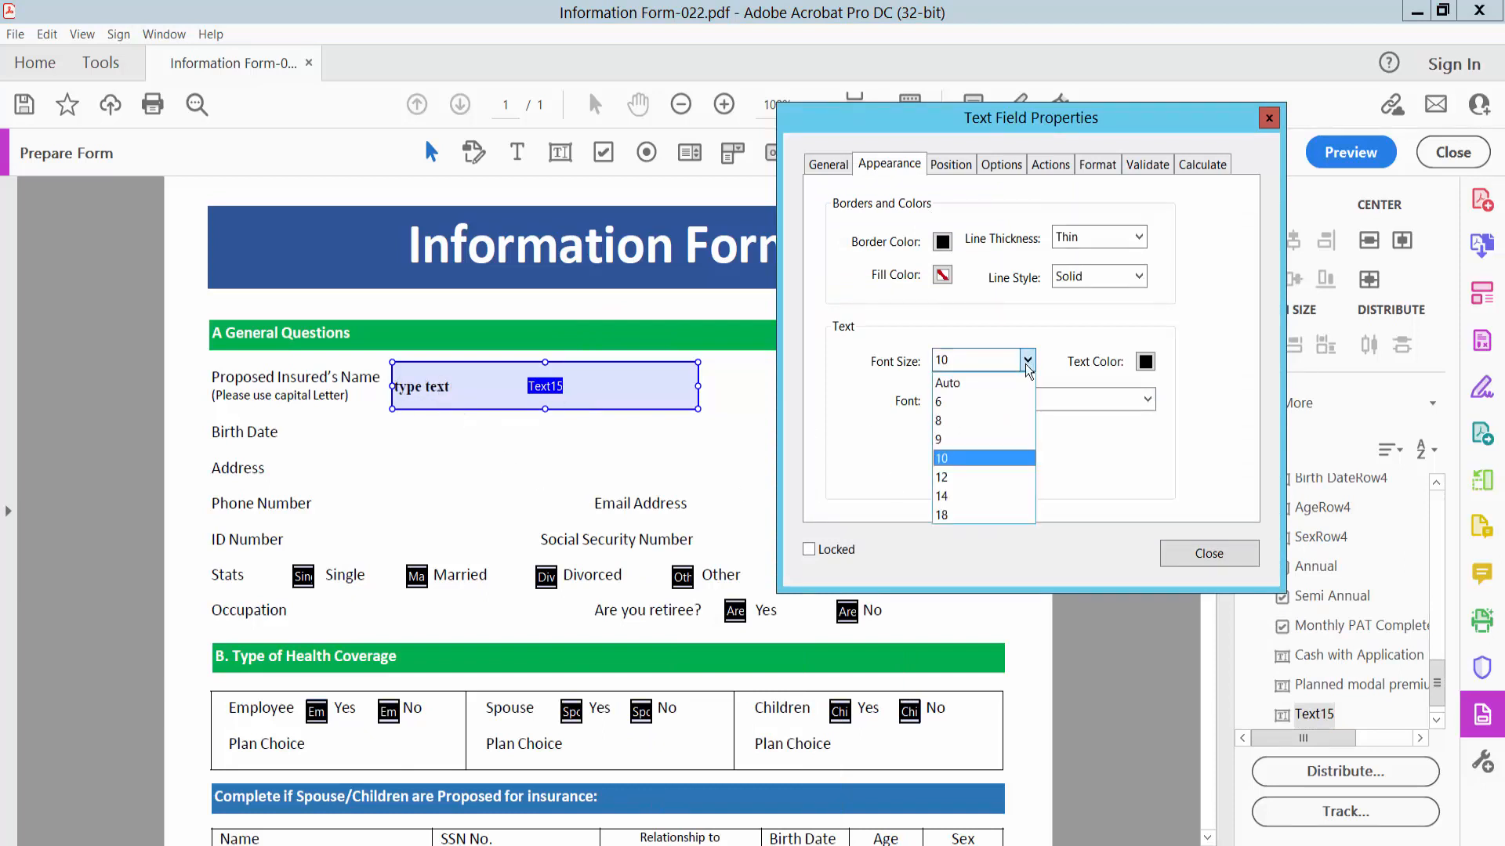
{"action": "left_click", "coordinate": [942, 496]}
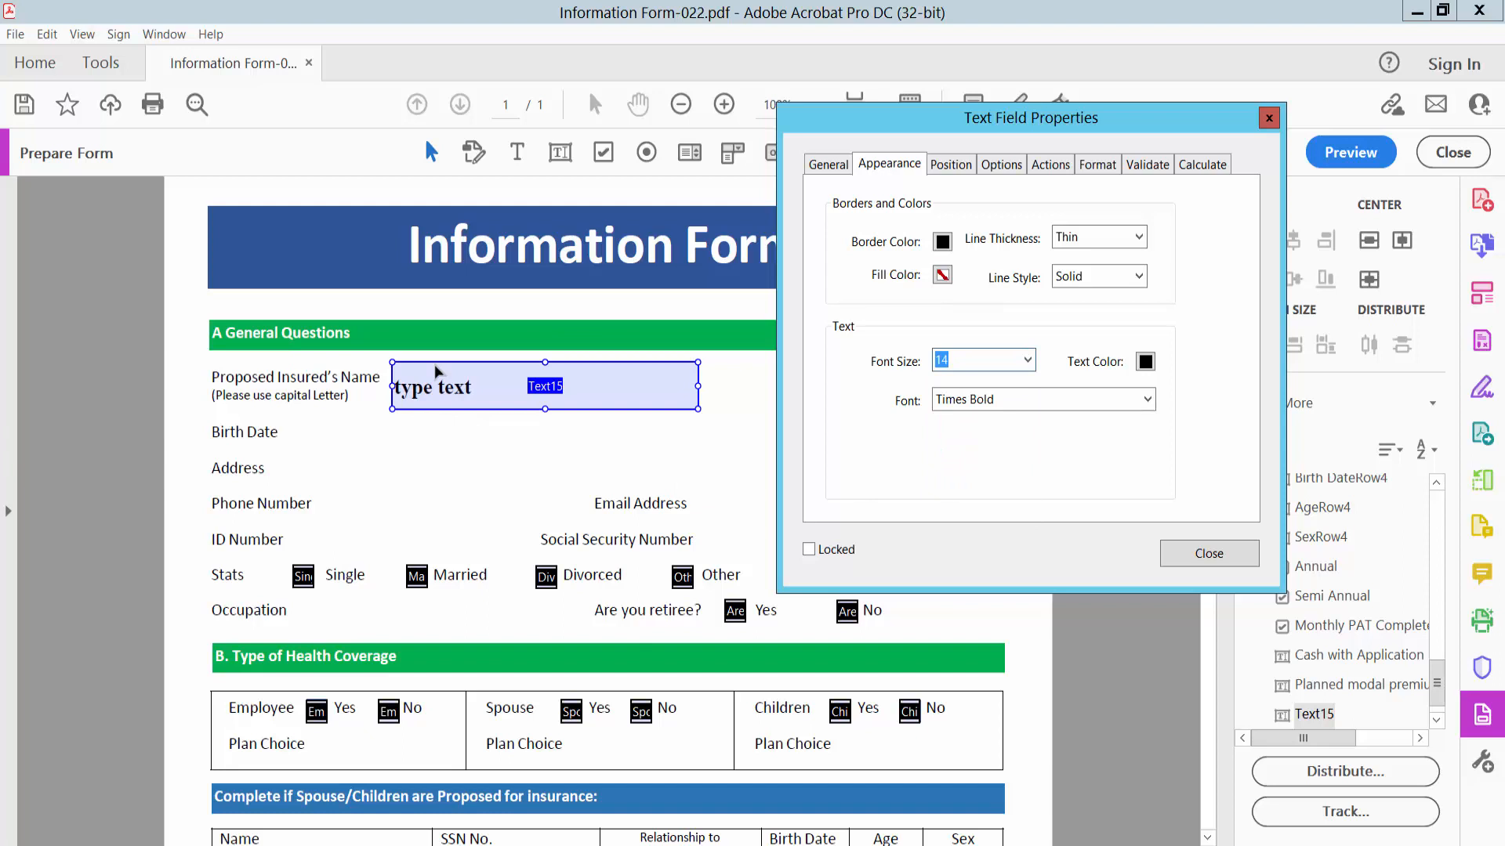
{"action": "left_click", "coordinate": [1021, 360]}
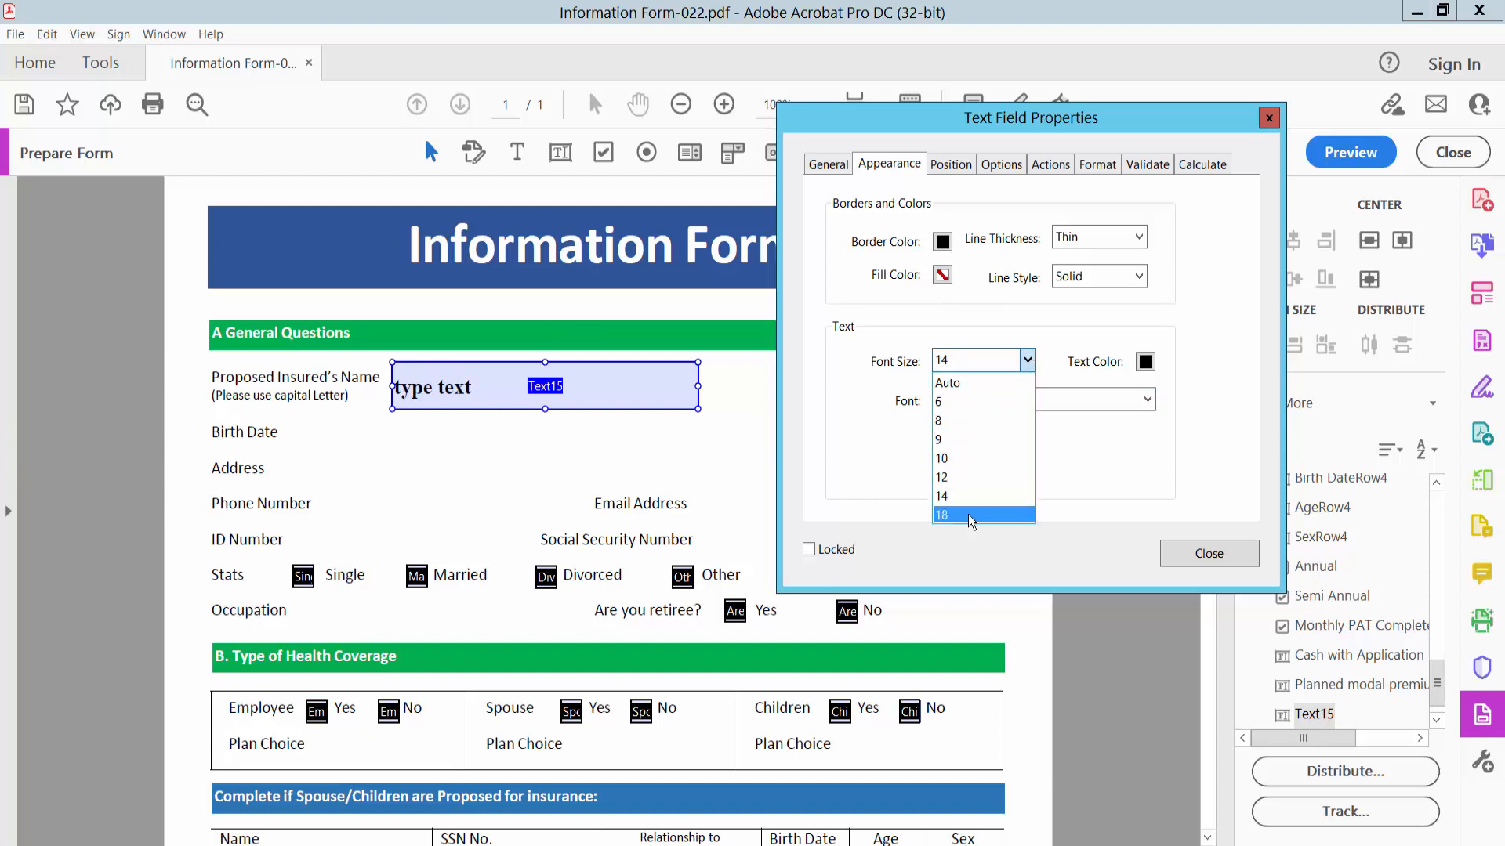
{"action": "left_click", "coordinate": [942, 516]}
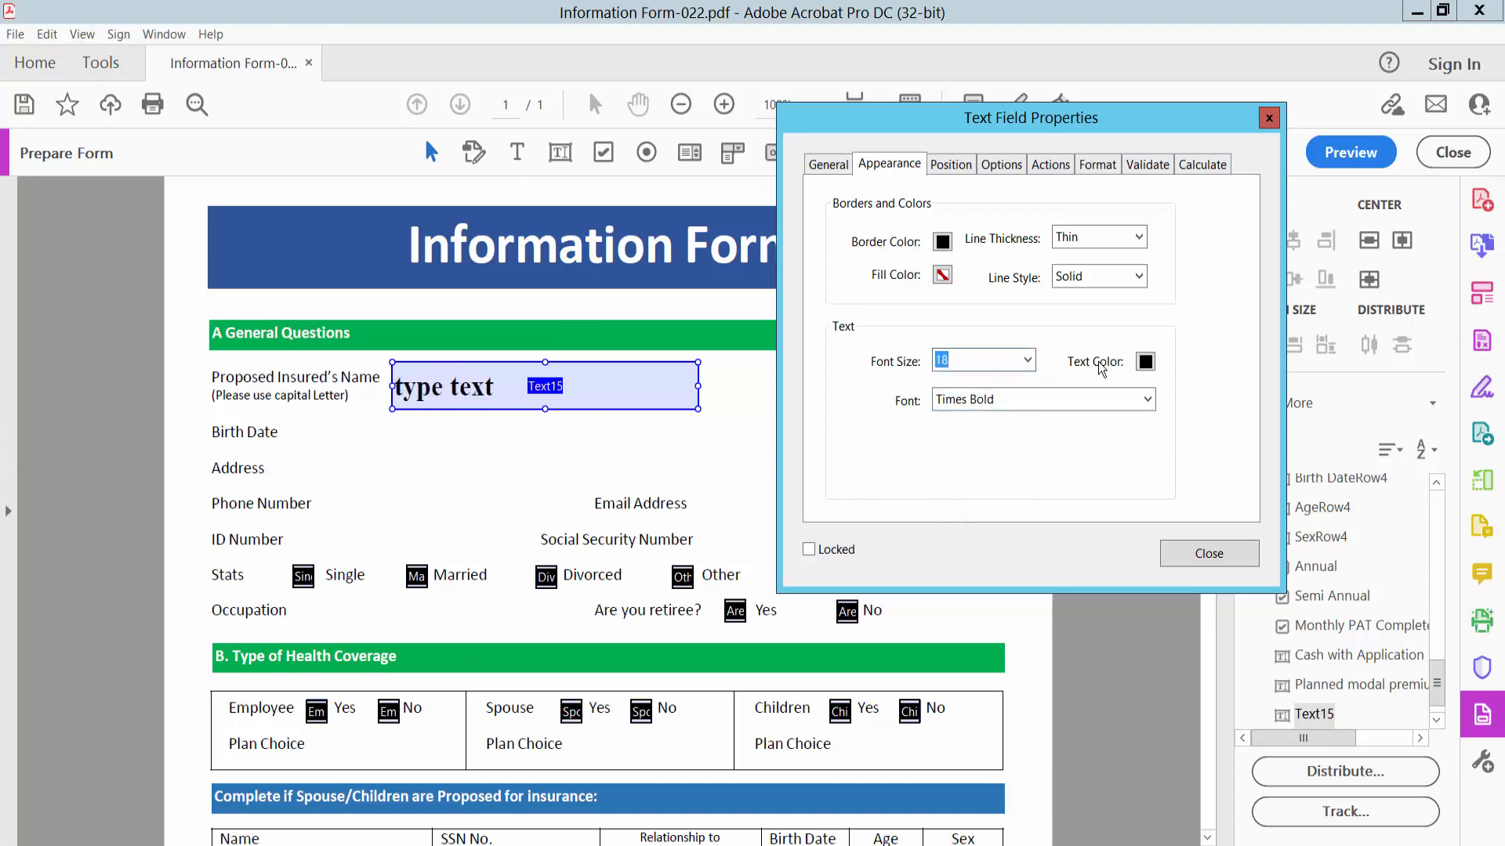
Inspect the NameRow1 table cell field's properties and dismiss them
{"action": "left_click", "coordinate": [1208, 553]}
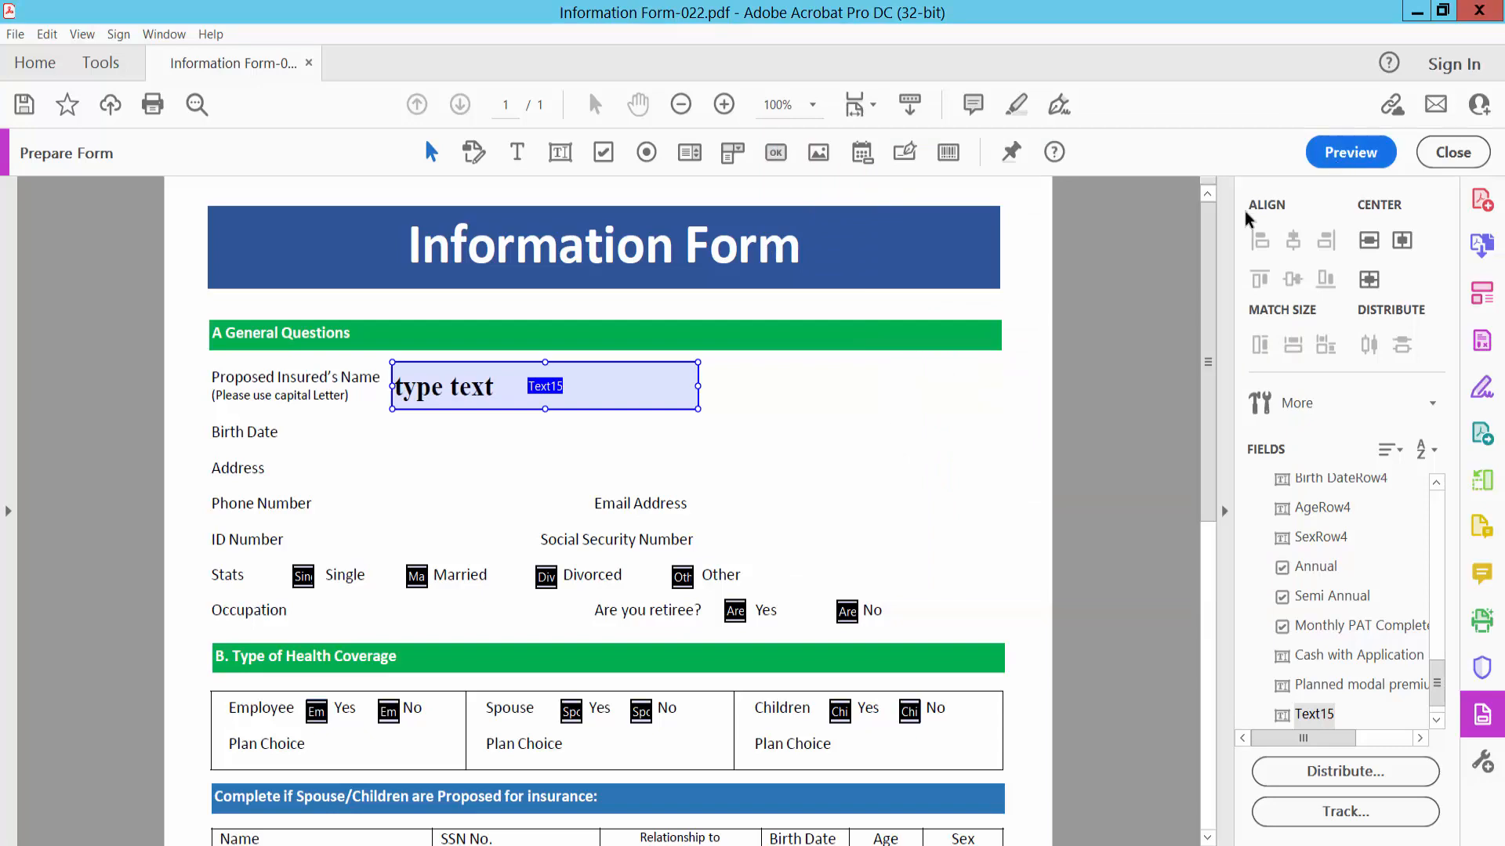
{"action": "scroll", "scroll_direction": "down", "scroll_amount": 3}
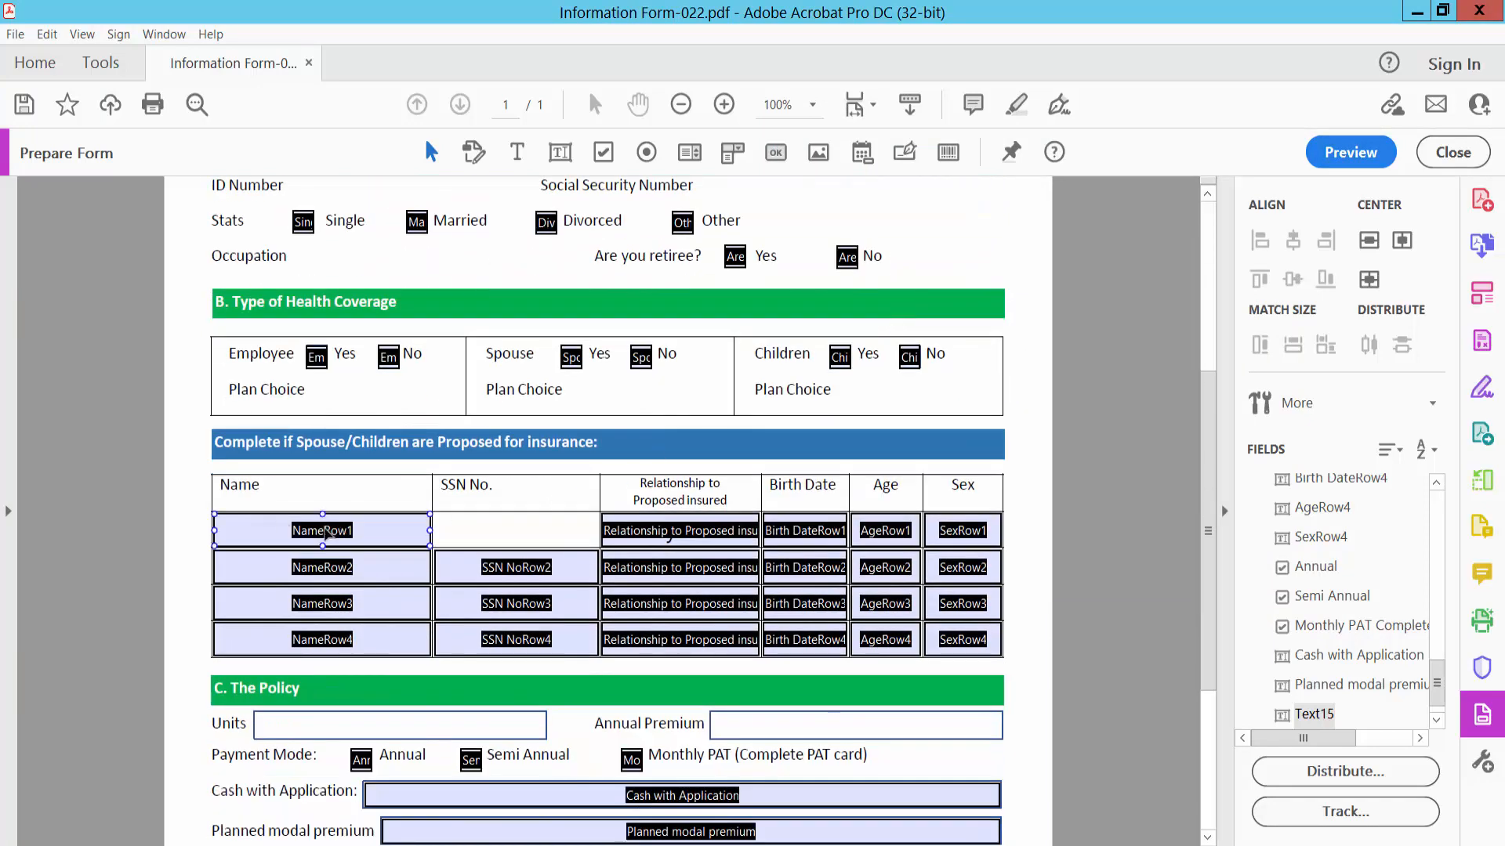
{"action": "double_click", "coordinate": [322, 529]}
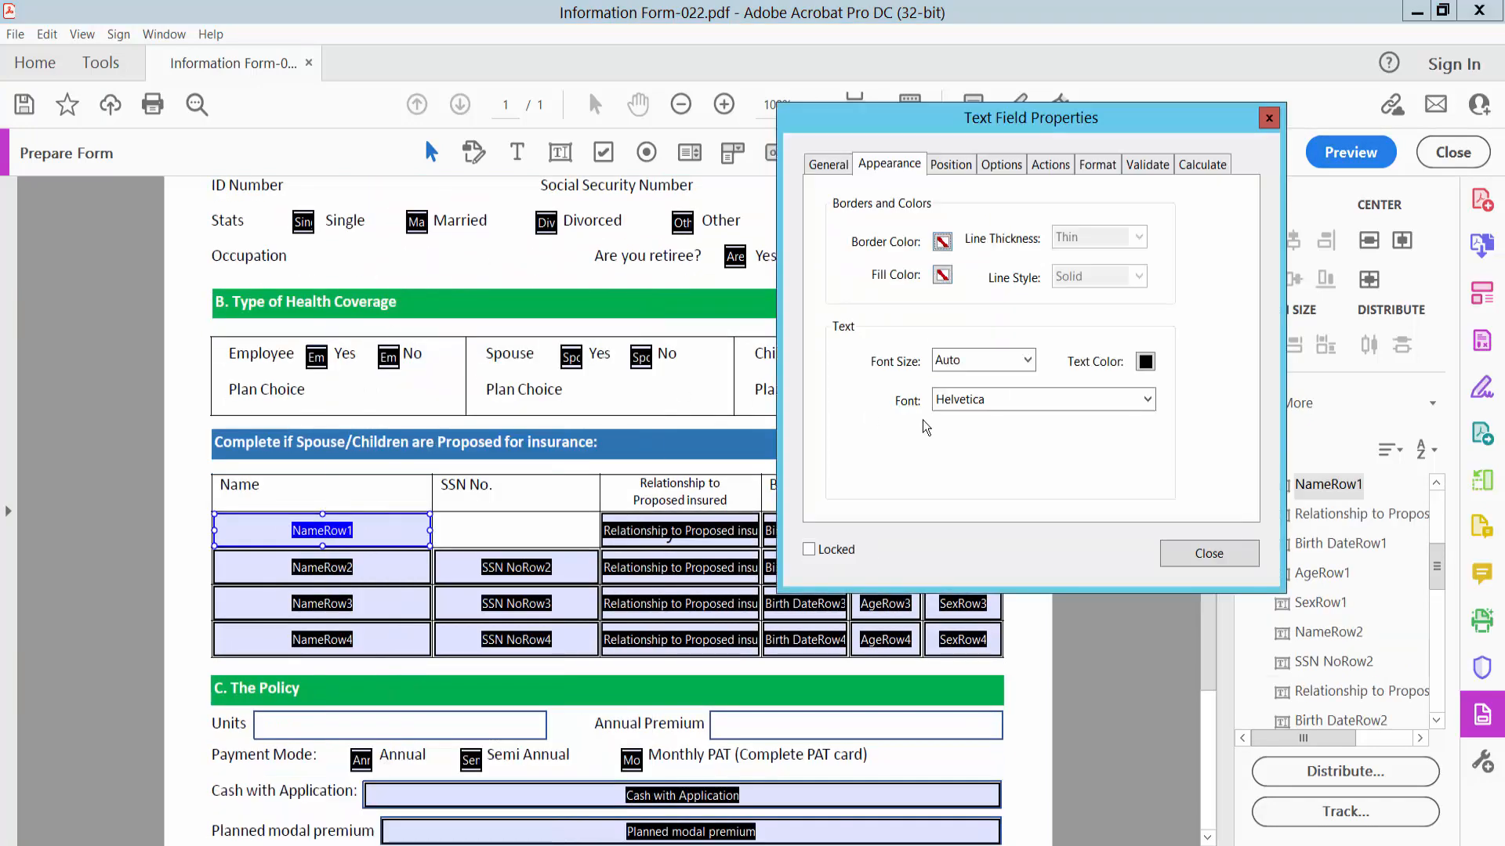
{"action": "left_click", "coordinate": [1025, 360]}
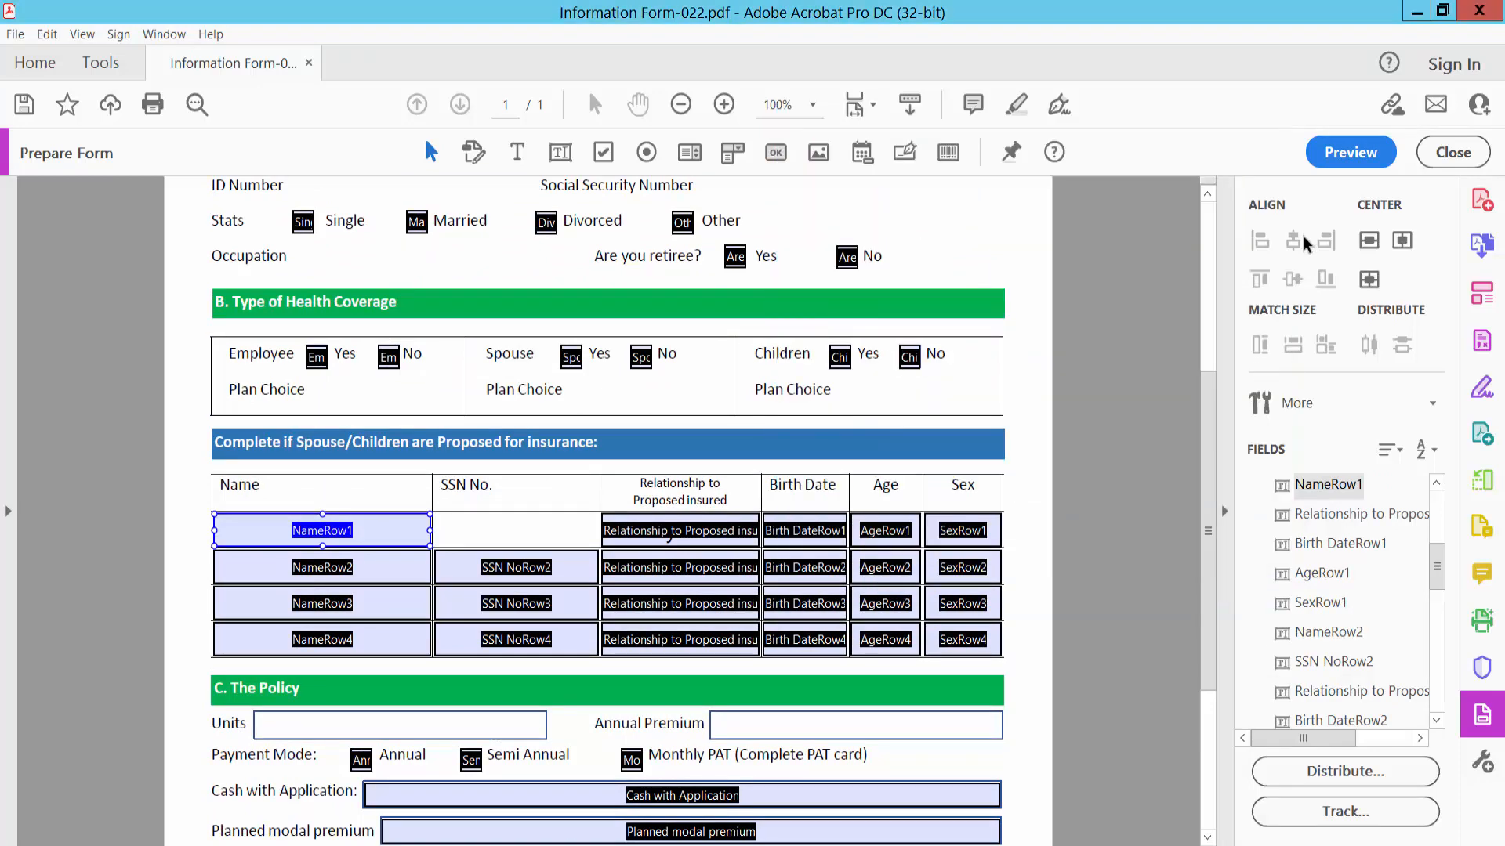
Preview the form and enter "text" in the first Name cell of the table
{"action": "left_click", "coordinate": [1348, 152]}
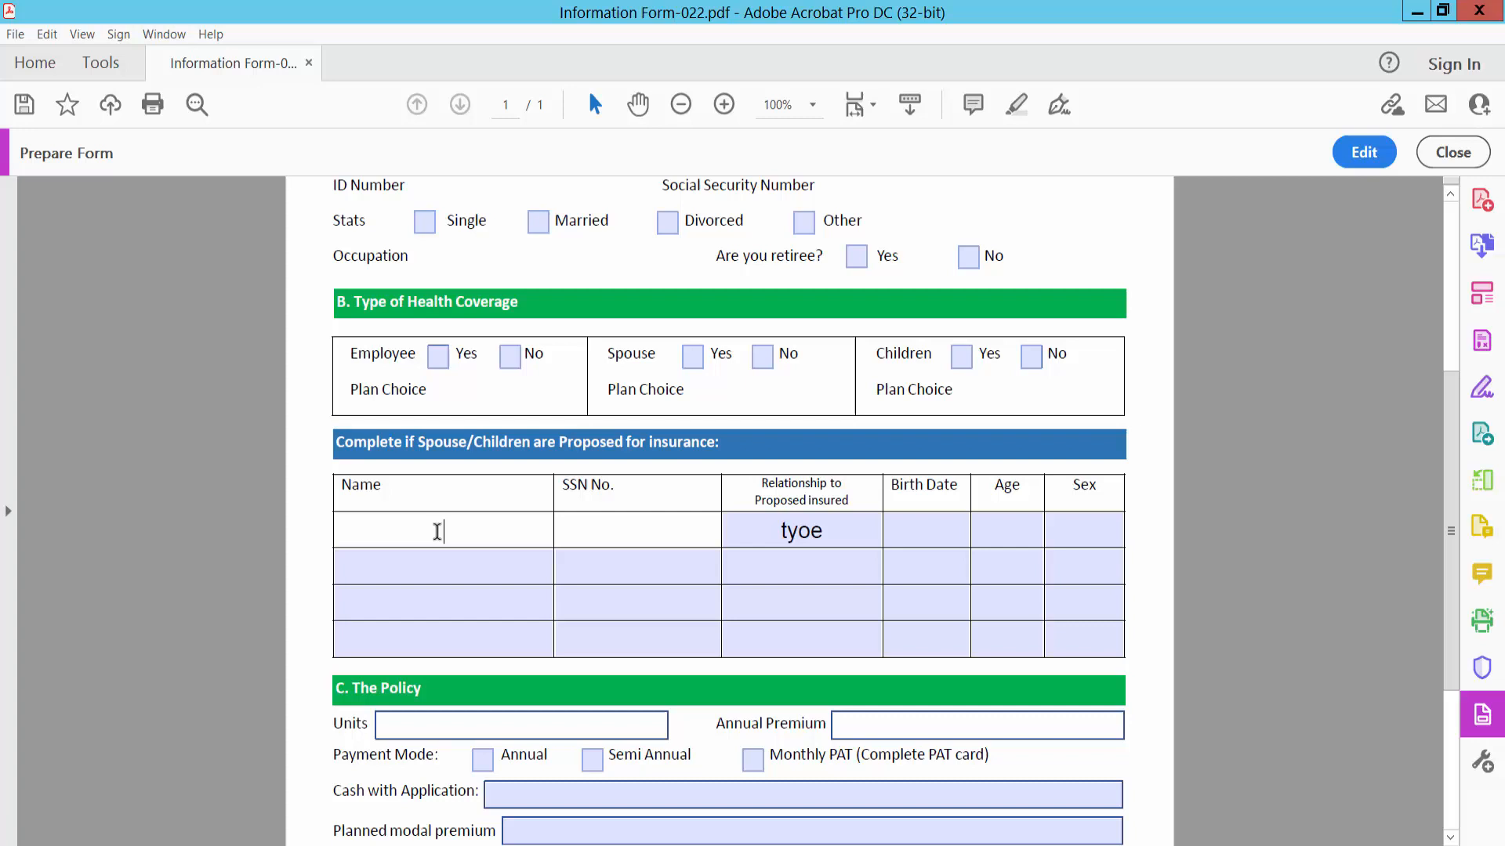
{"action": "type", "text": "text"}
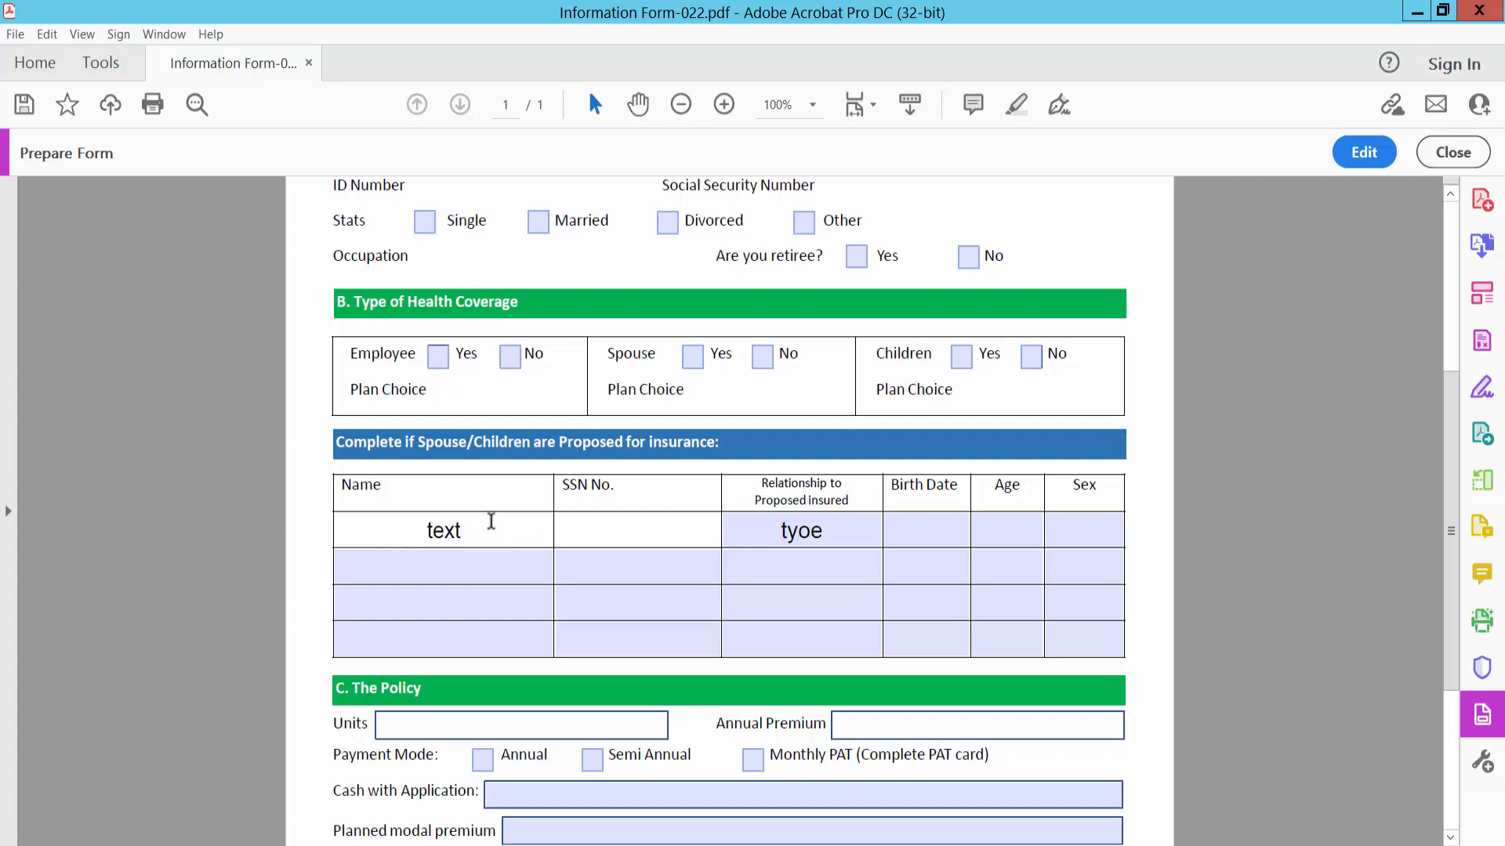
{"action": "mouse_move", "coordinate": [544, 519]}
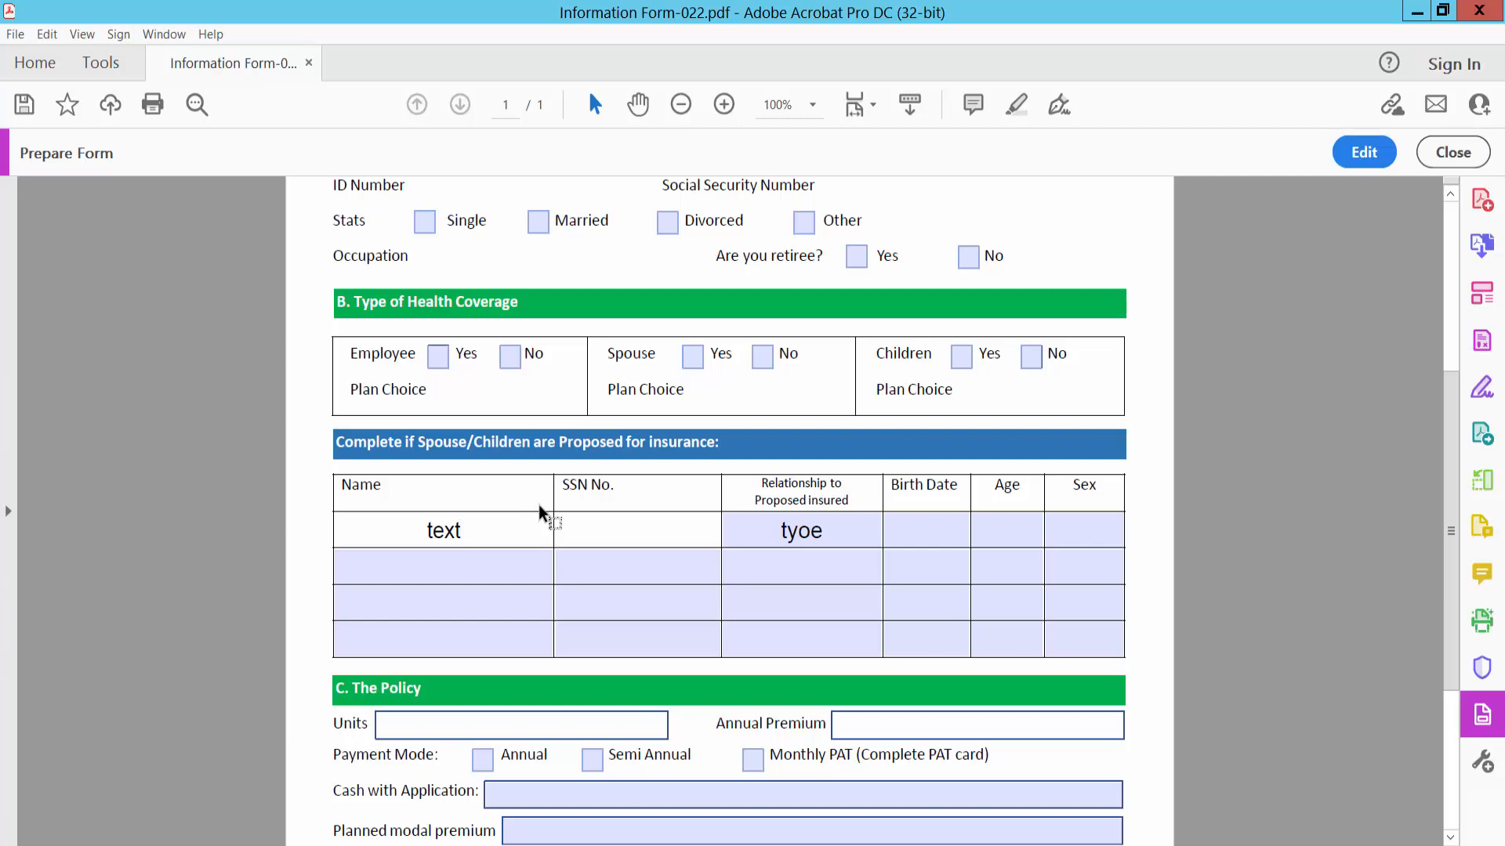